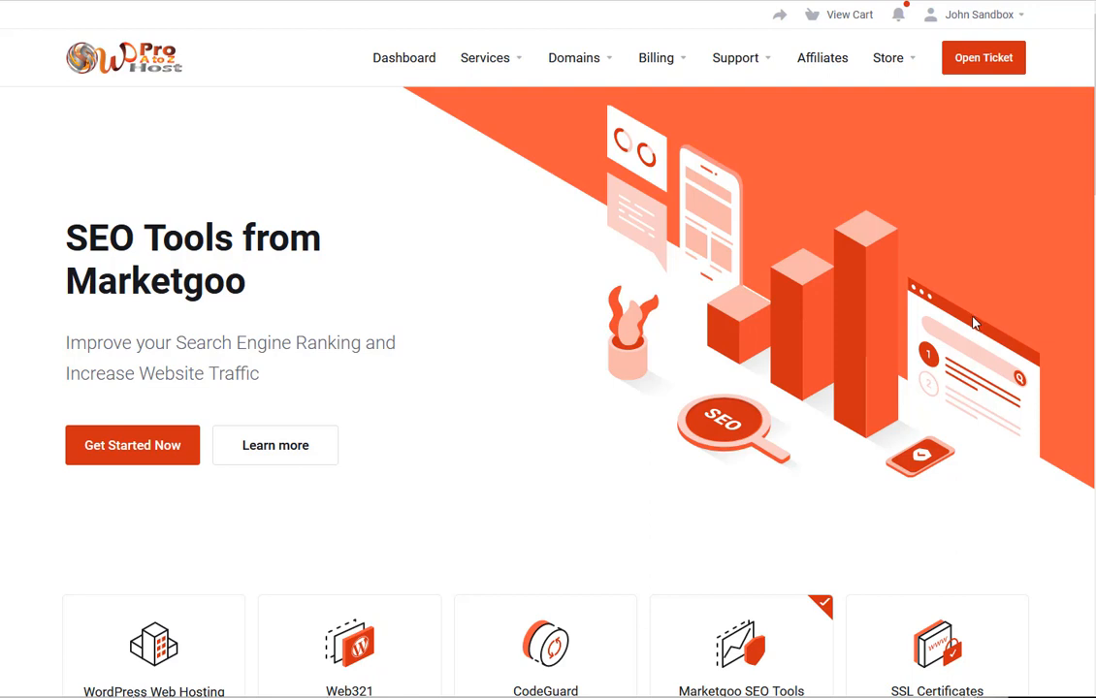
mouse_move(774, 108)
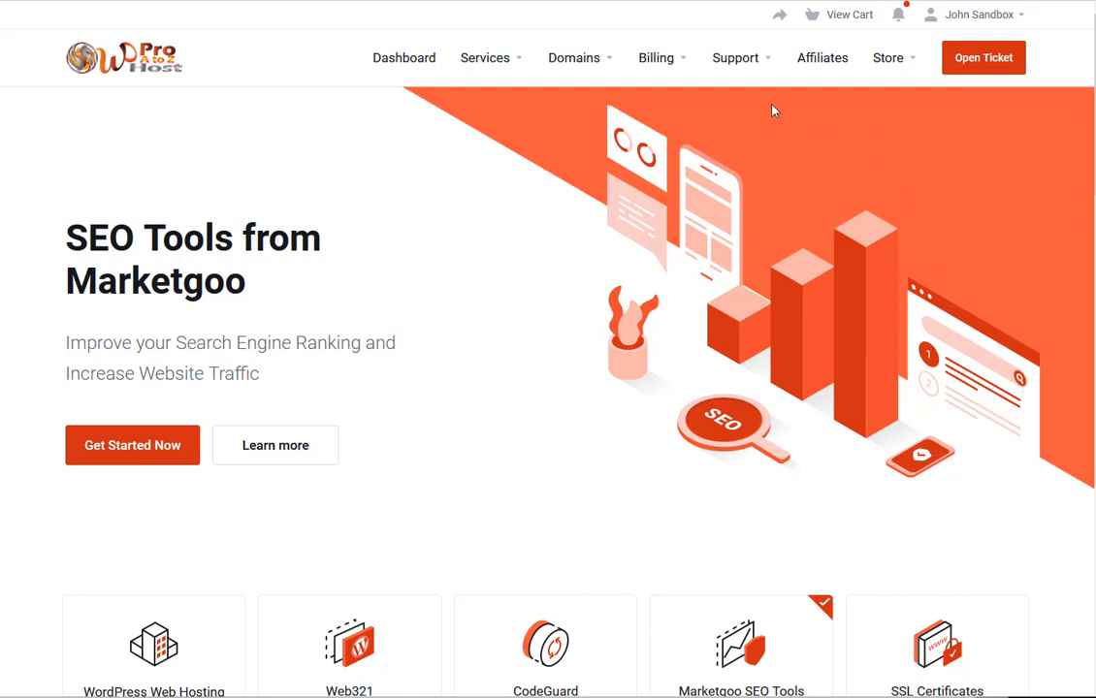
mouse_move(735, 58)
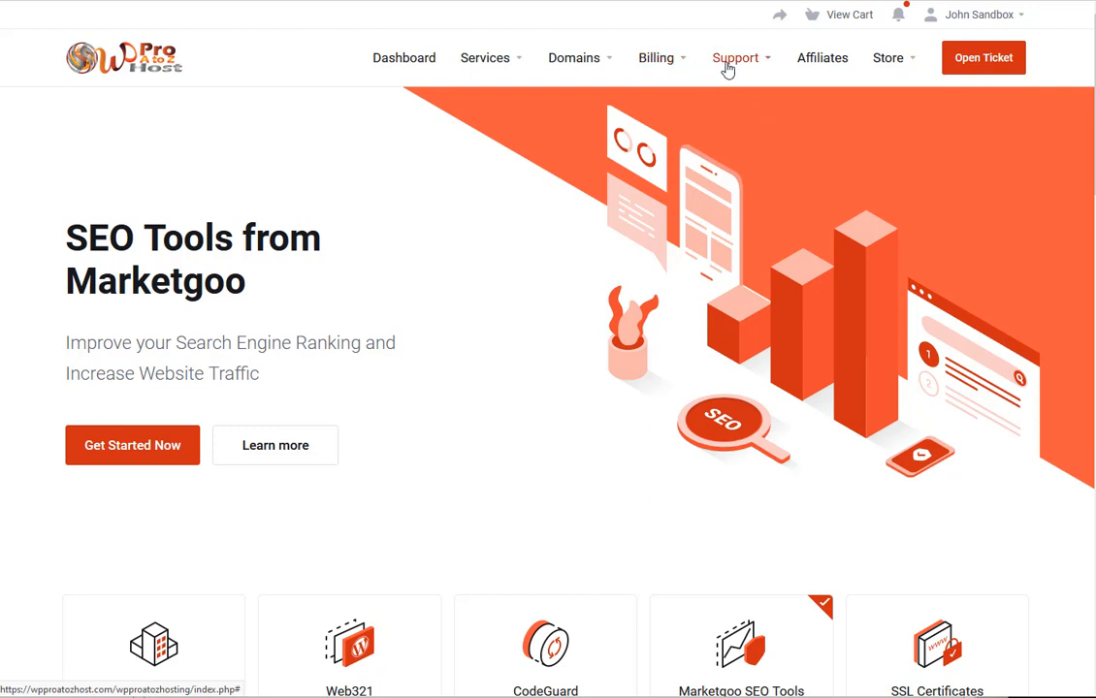
mouse_move(733, 68)
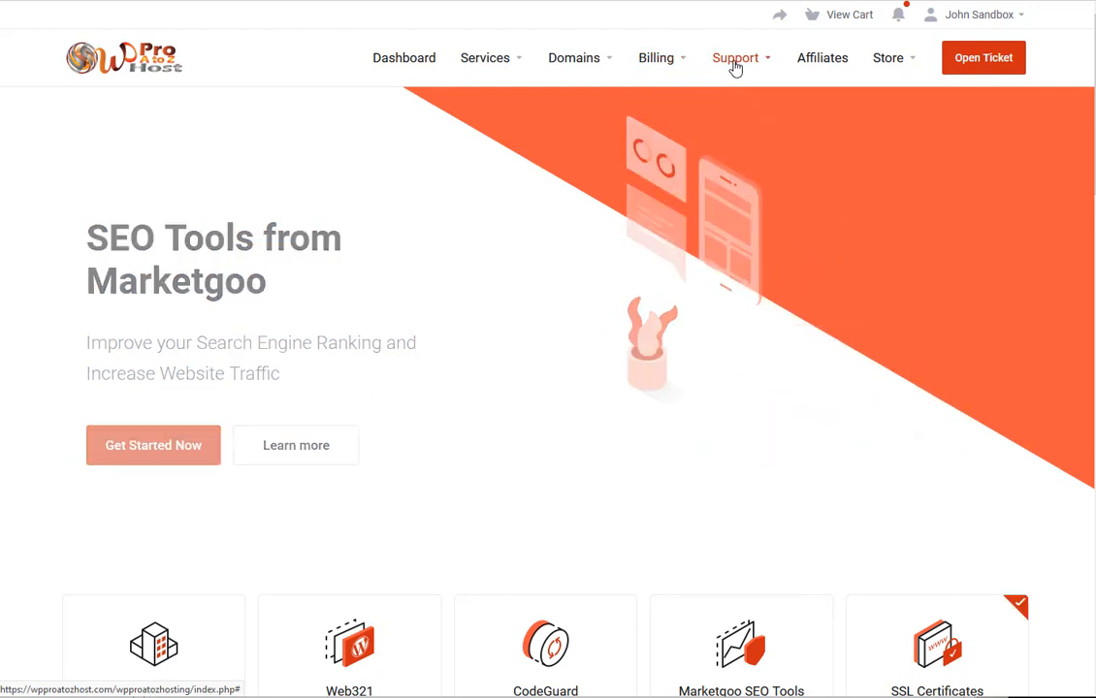
Show the Support menu's options (Tickets, Knowledgebase, Downloads) in the client portal.
click(735, 58)
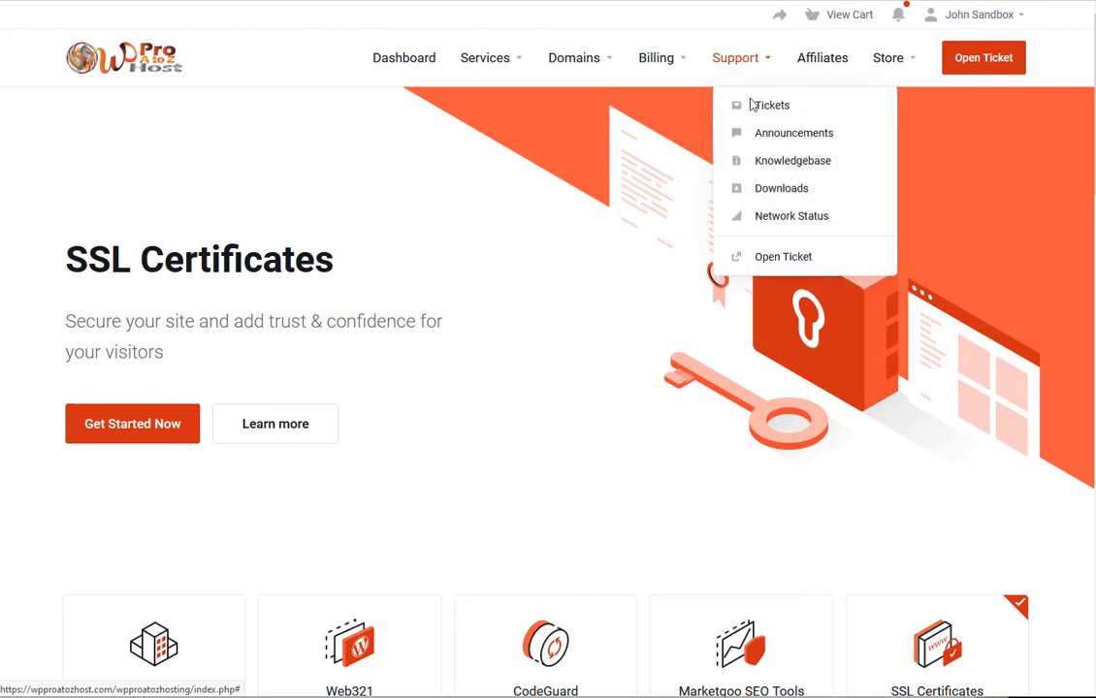
mouse_move(779, 188)
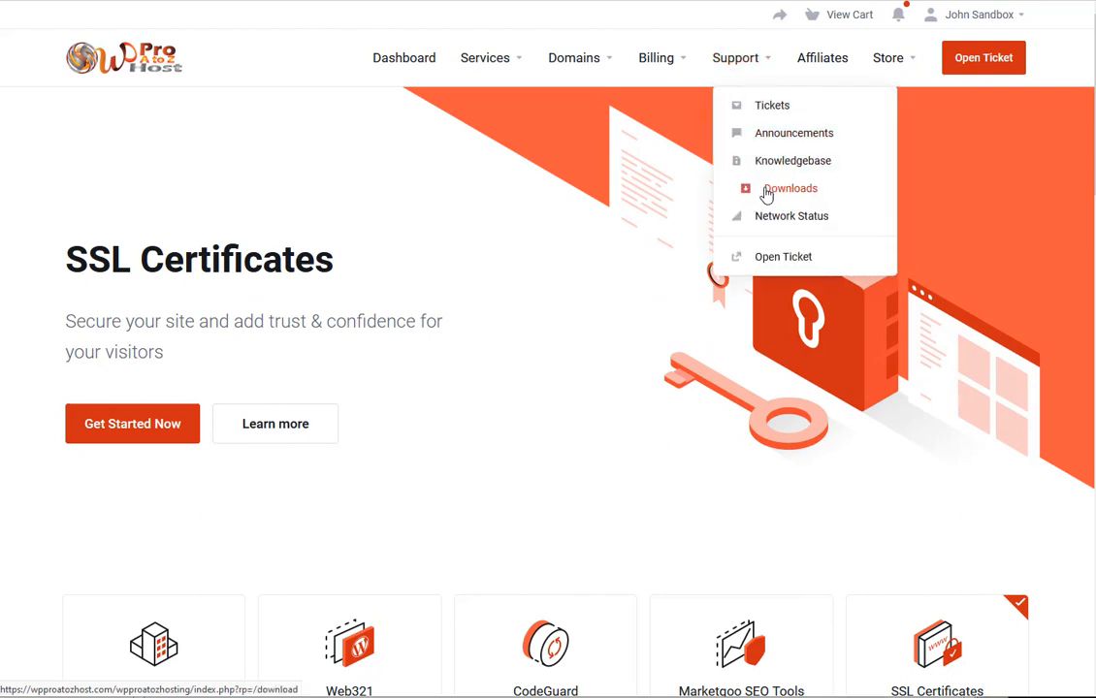
Go to Downloads and into the Plugin Downloads category listing the Web321 Date Calculator Planner.
click(791, 188)
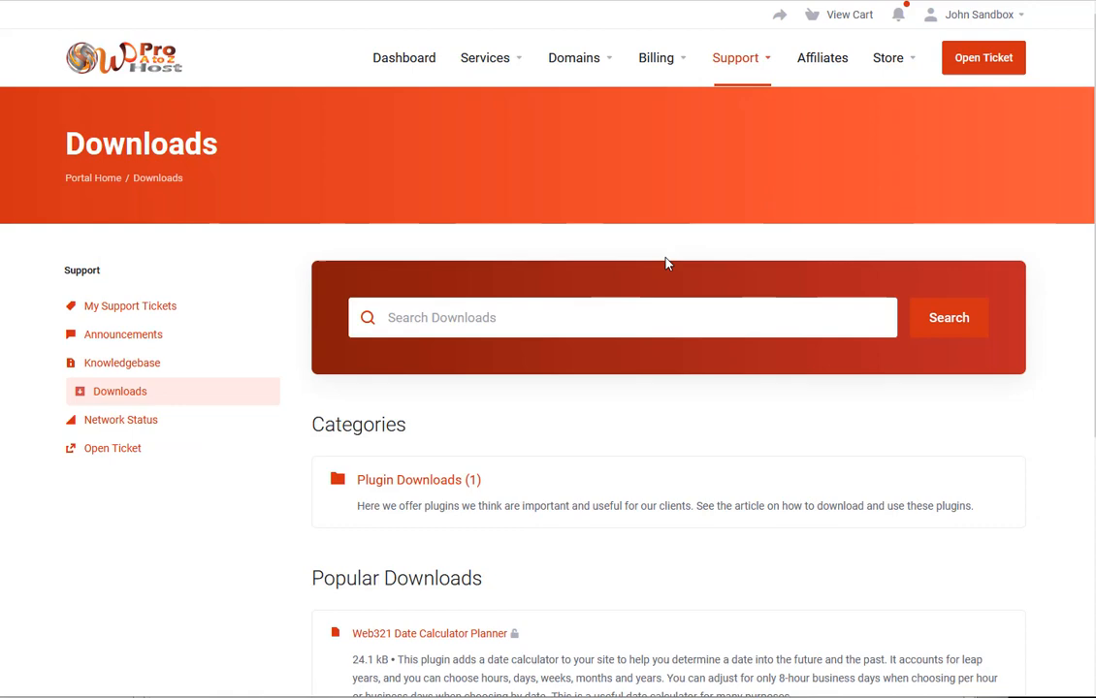
scroll(down, 3)
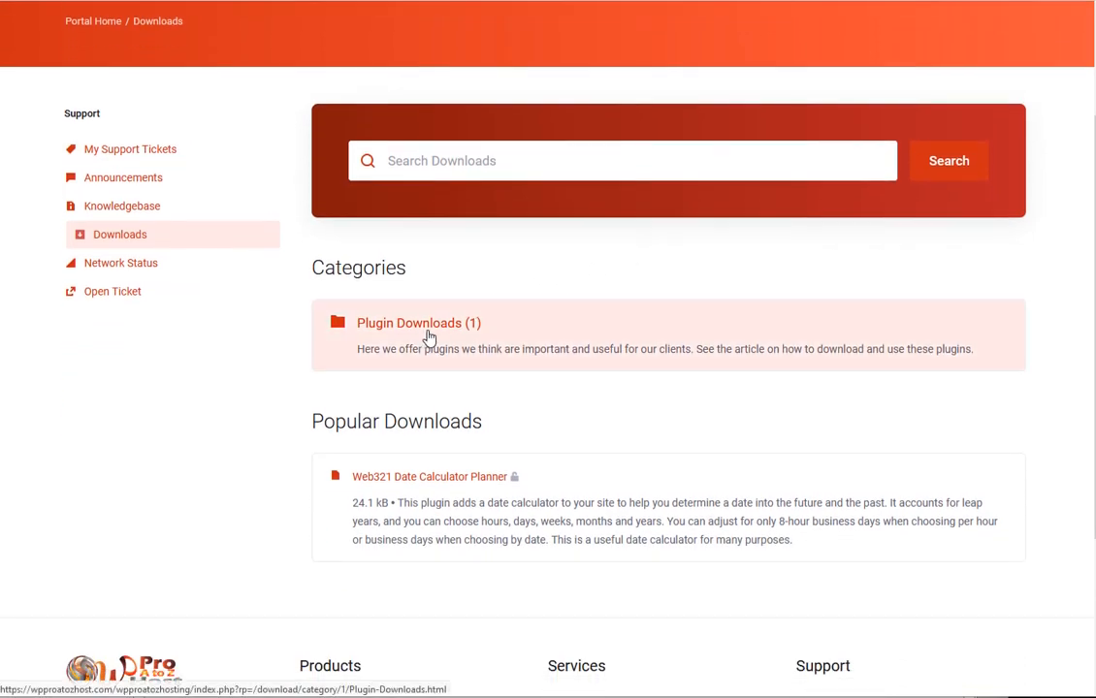
click(419, 321)
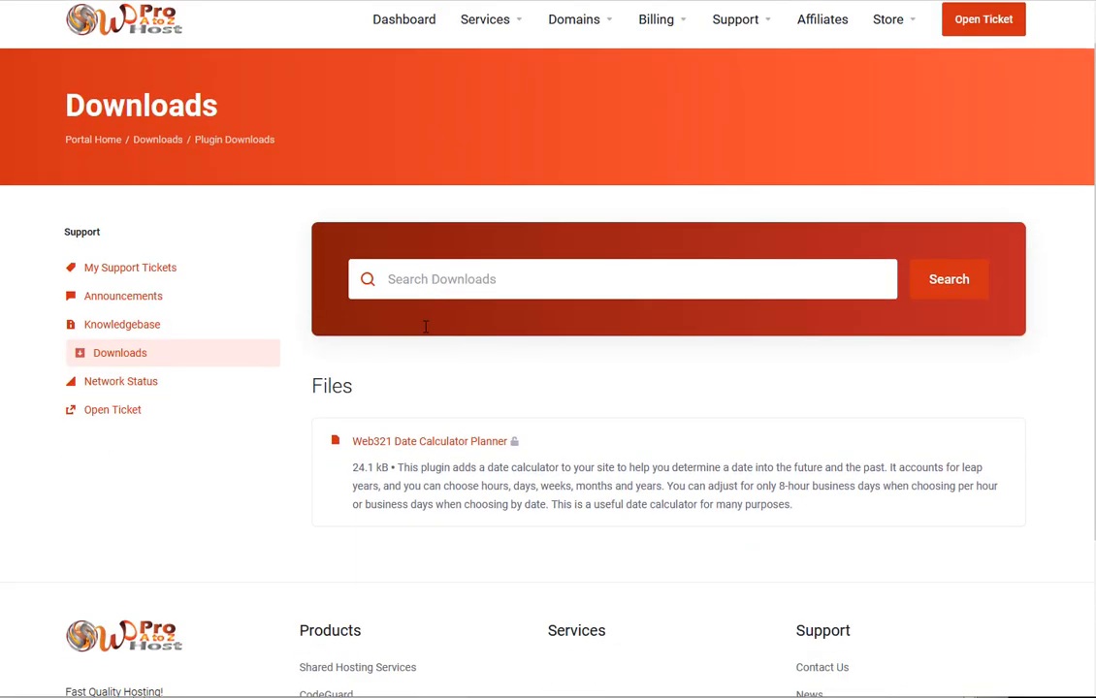
scroll(down, 3)
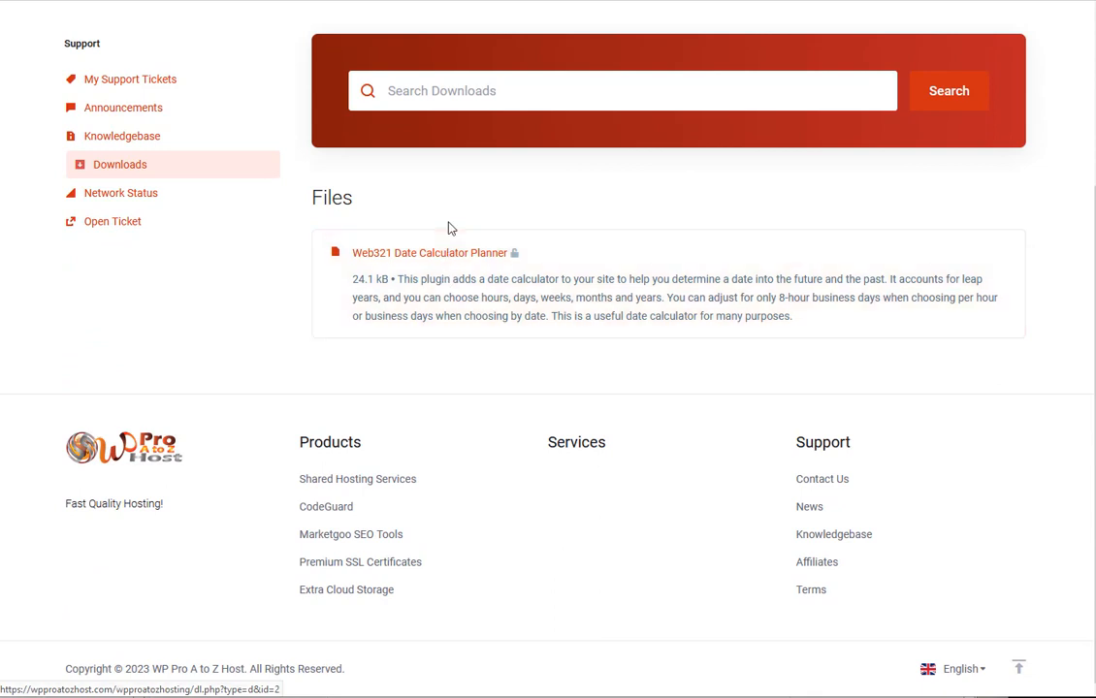
mouse_move(457, 376)
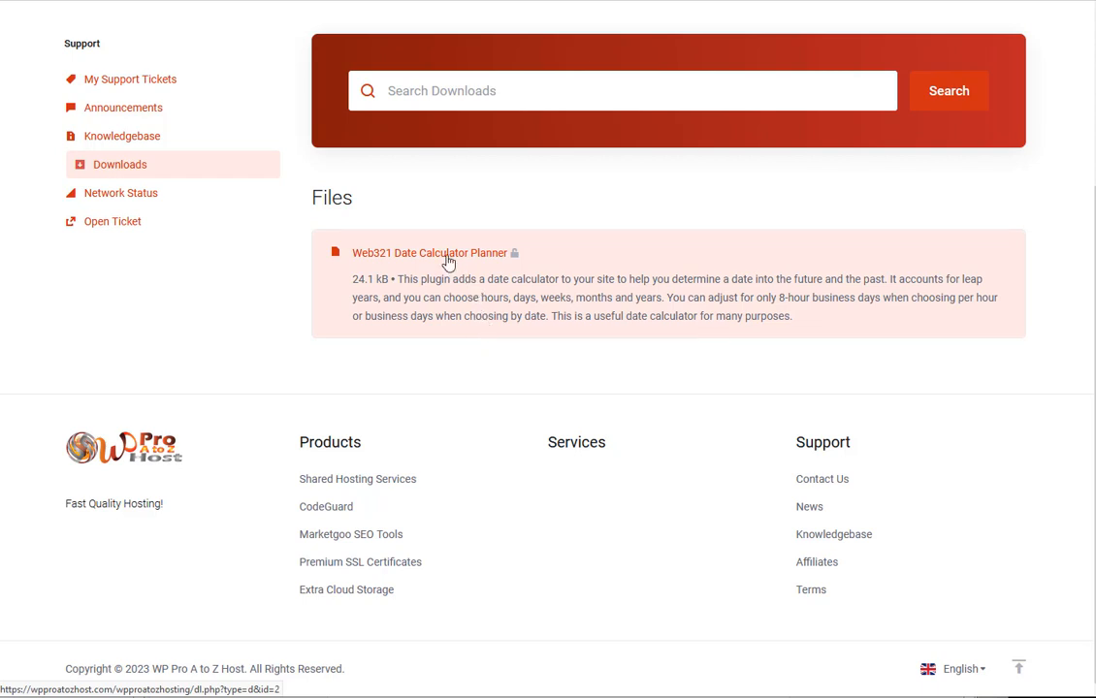
Download web321_date_calculator.zip and save it to the computer.
click(430, 252)
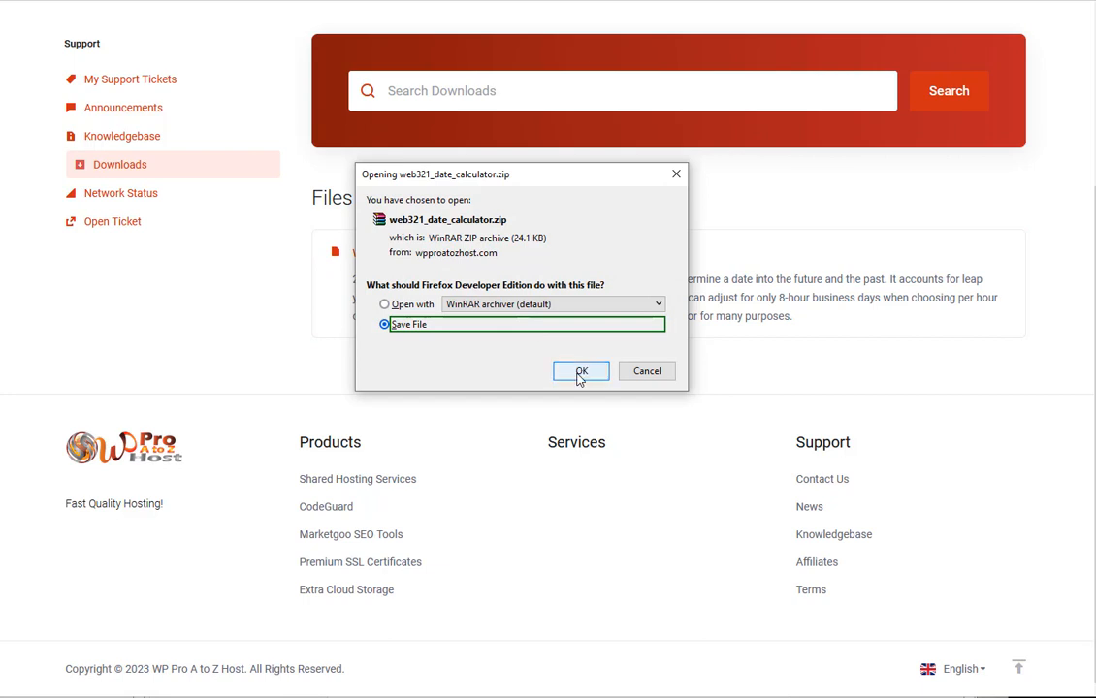
click(580, 372)
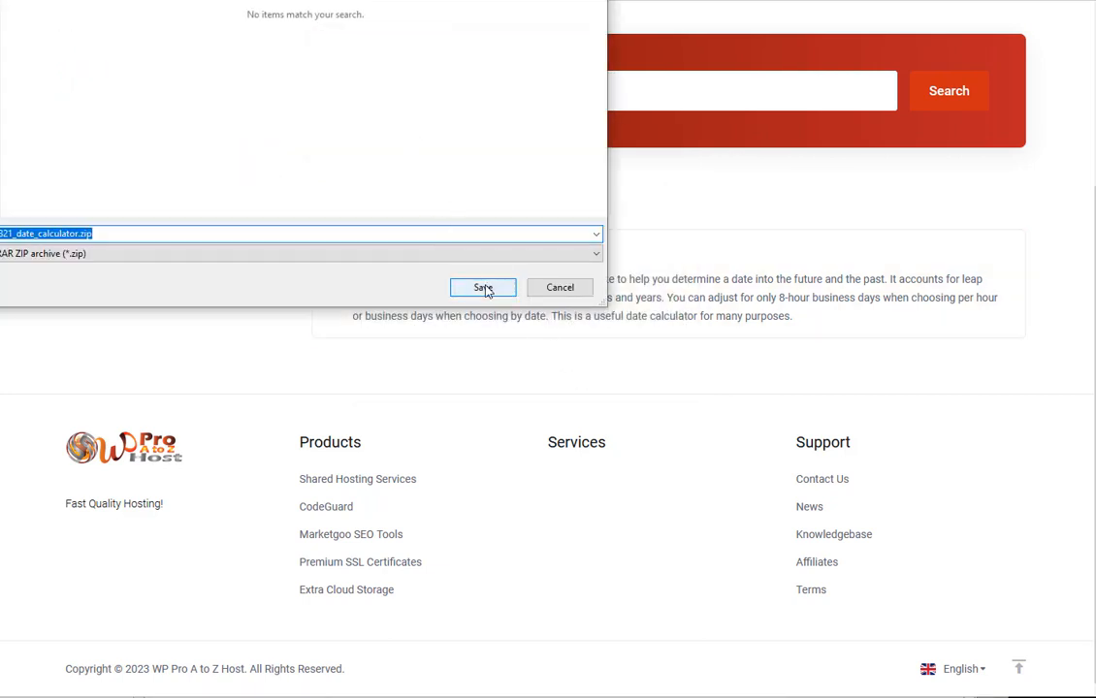
click(483, 287)
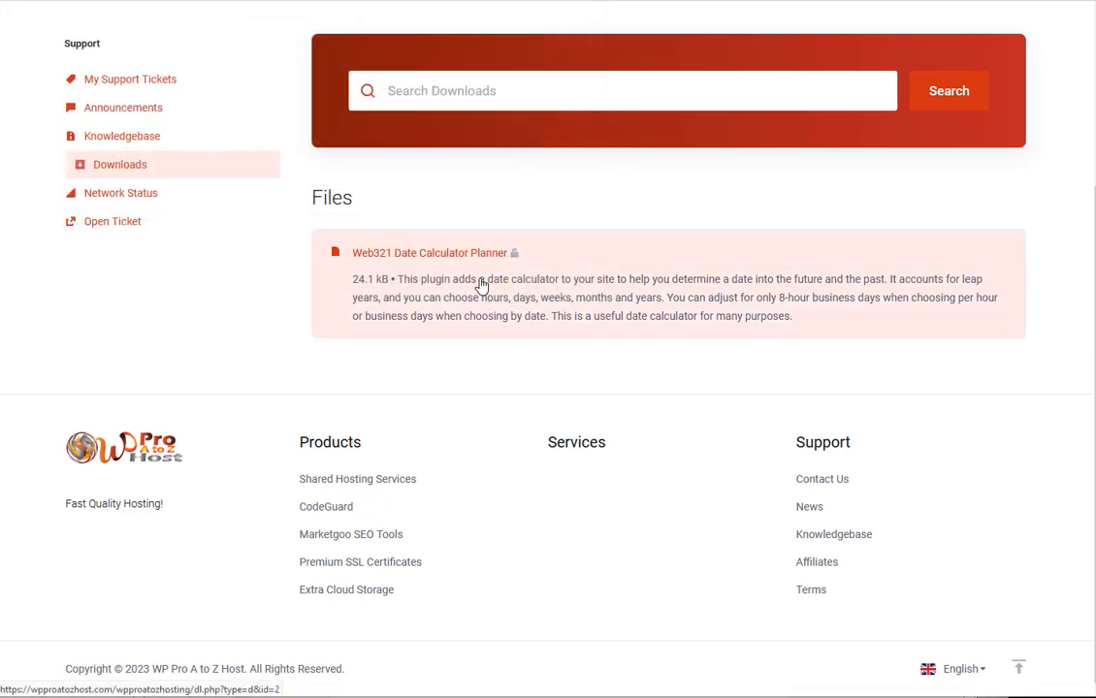
mouse_move(474, 282)
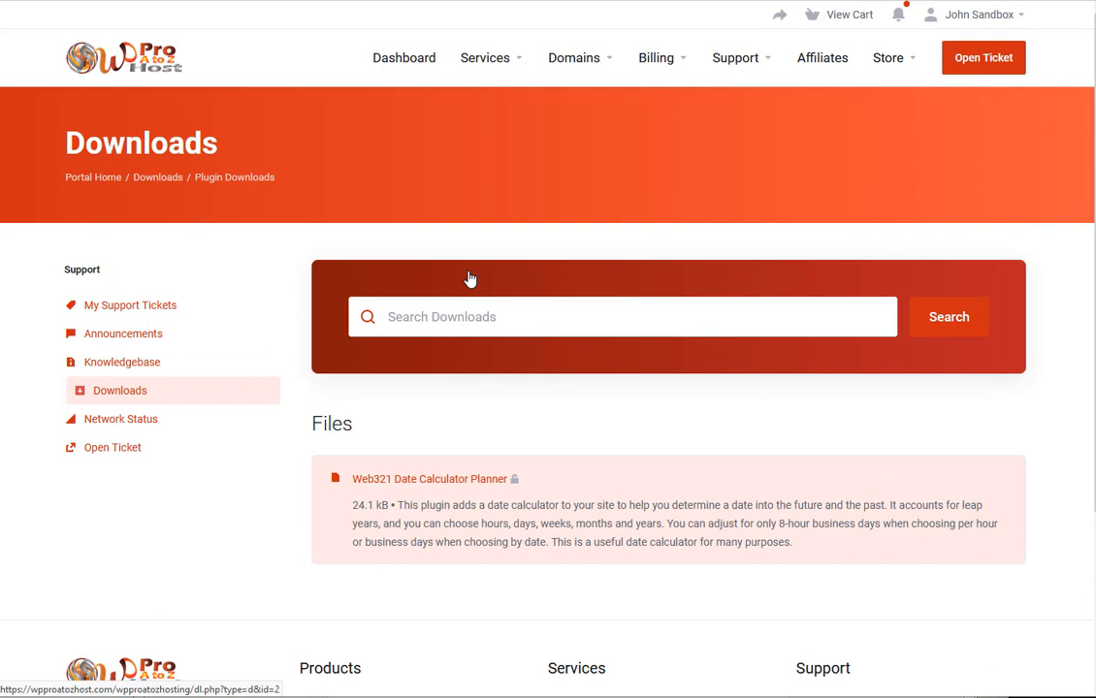
mouse_move(473, 236)
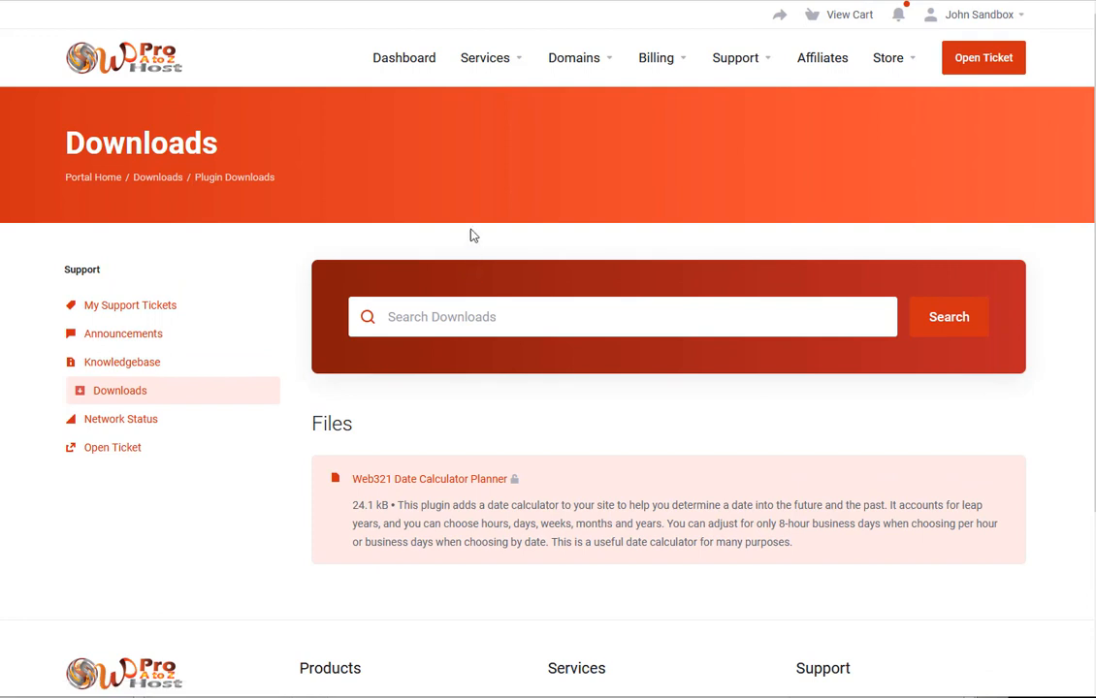
mouse_move(404, 58)
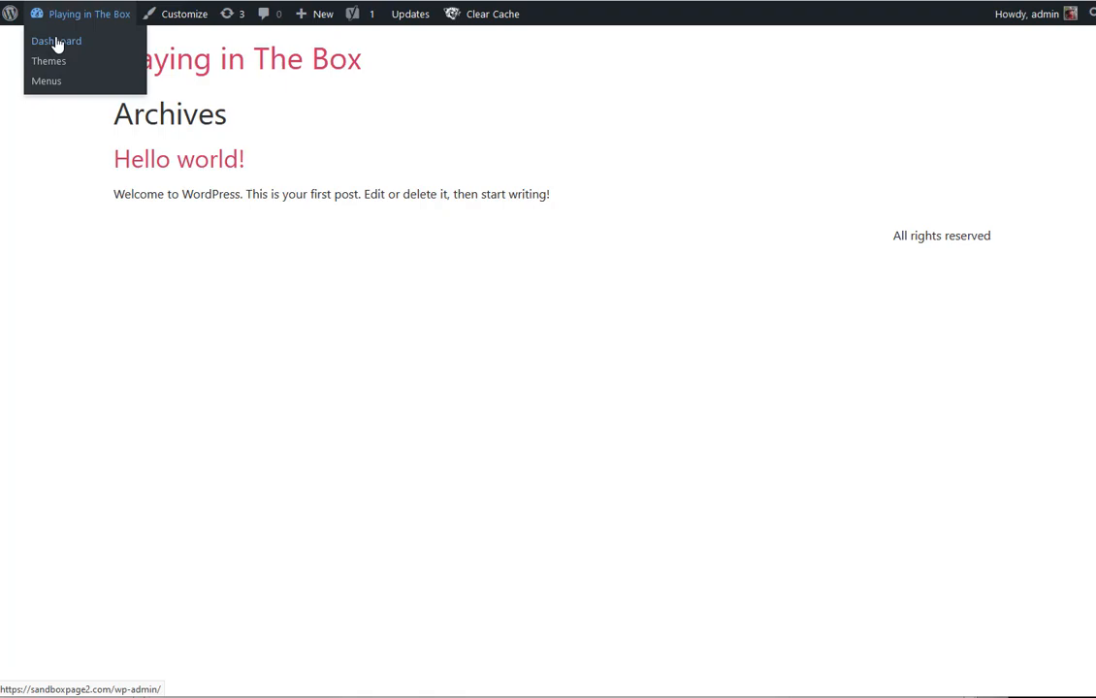
Go to the Playing in The Box site's WordPress admin dashboard.
click(54, 40)
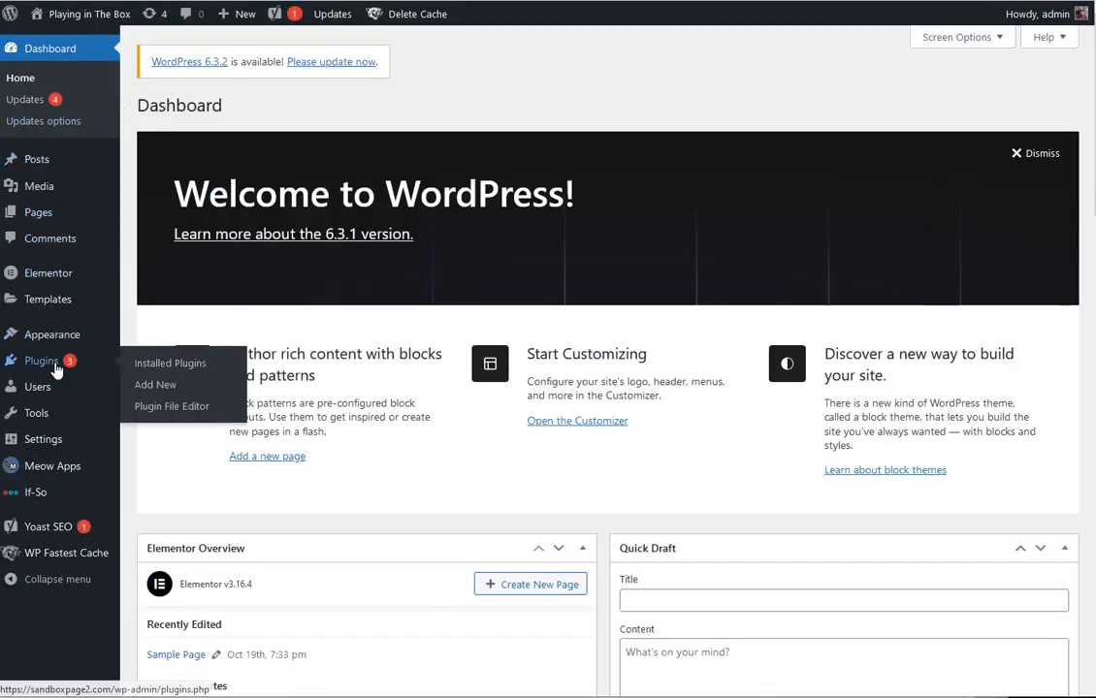
mouse_move(155, 384)
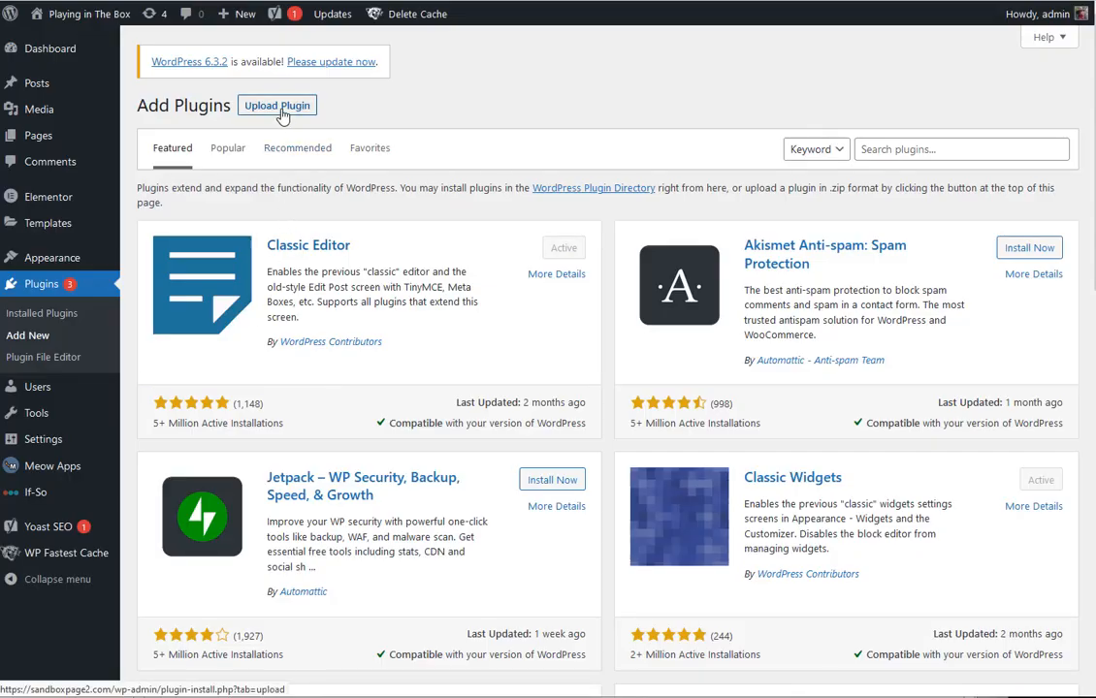
Upload web321_date_calculator.zip and install the plugin from it.
click(275, 104)
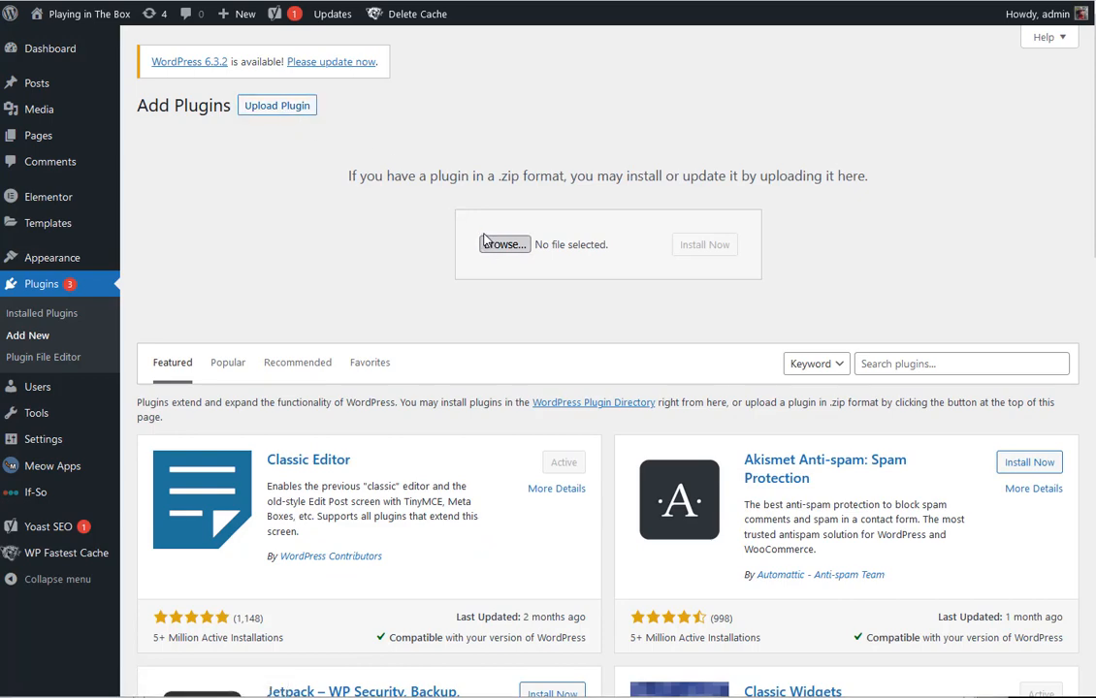
click(504, 245)
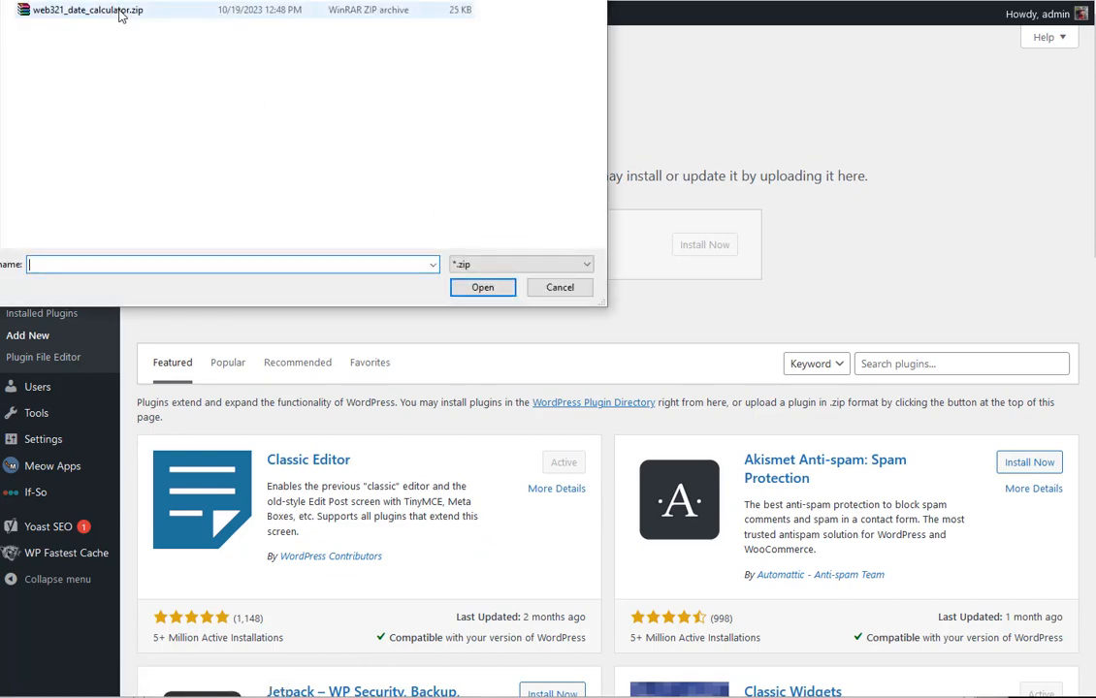
click(481, 287)
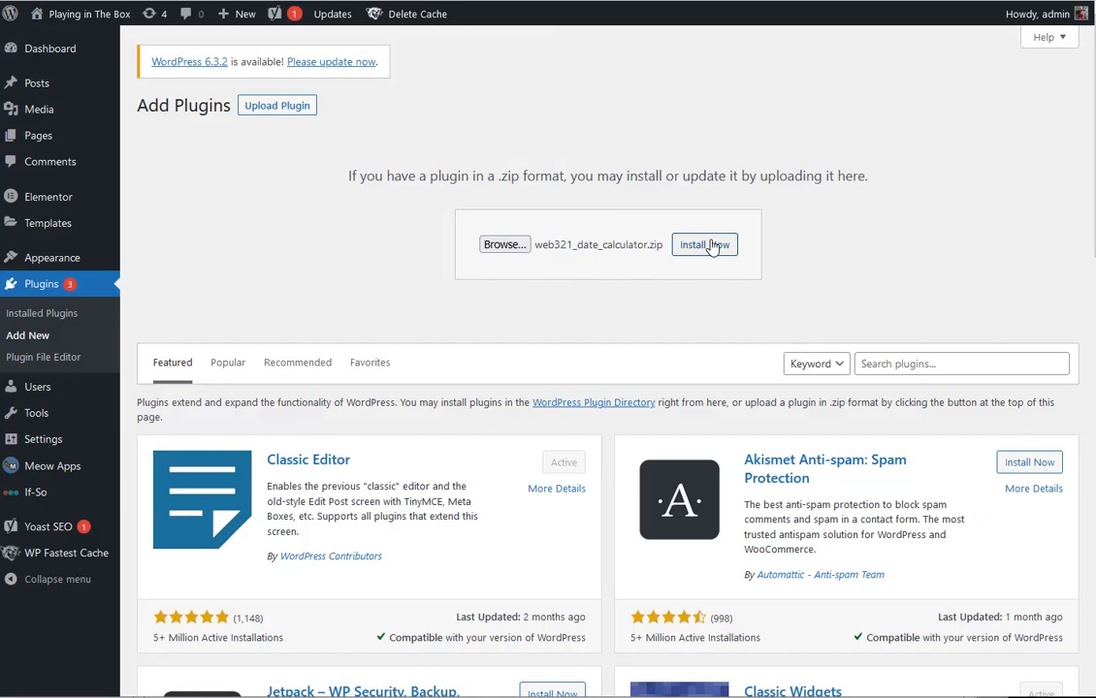
click(704, 245)
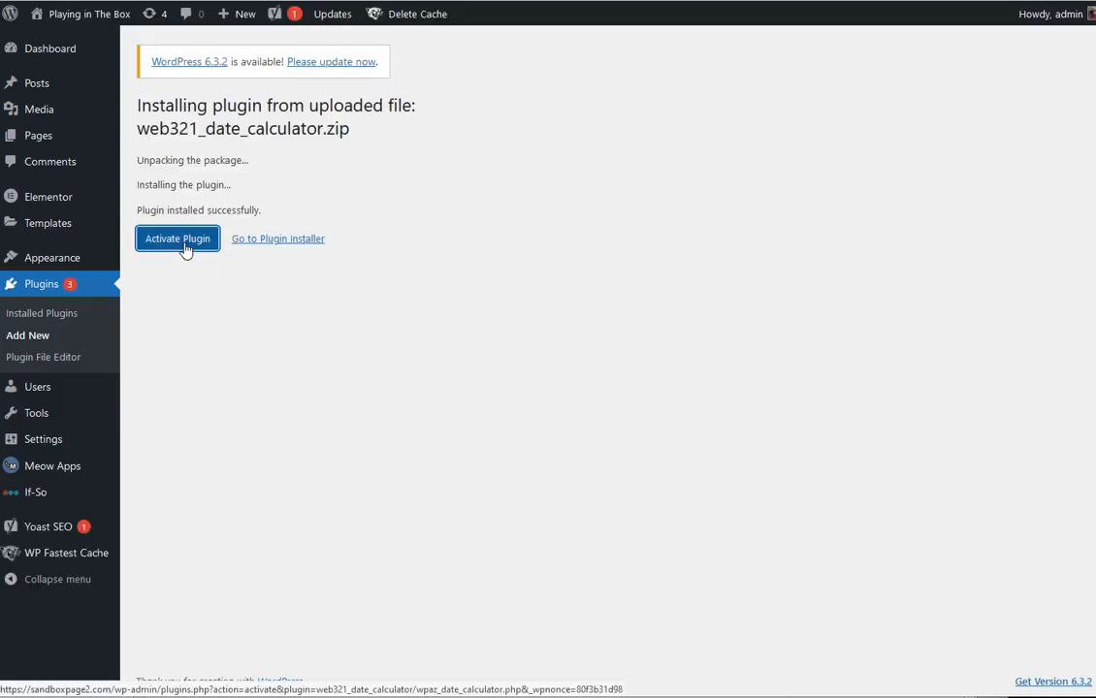
Activate the Web321 Date Calculator plugin and copy its [wpaz_calculator] shortcode.
click(178, 238)
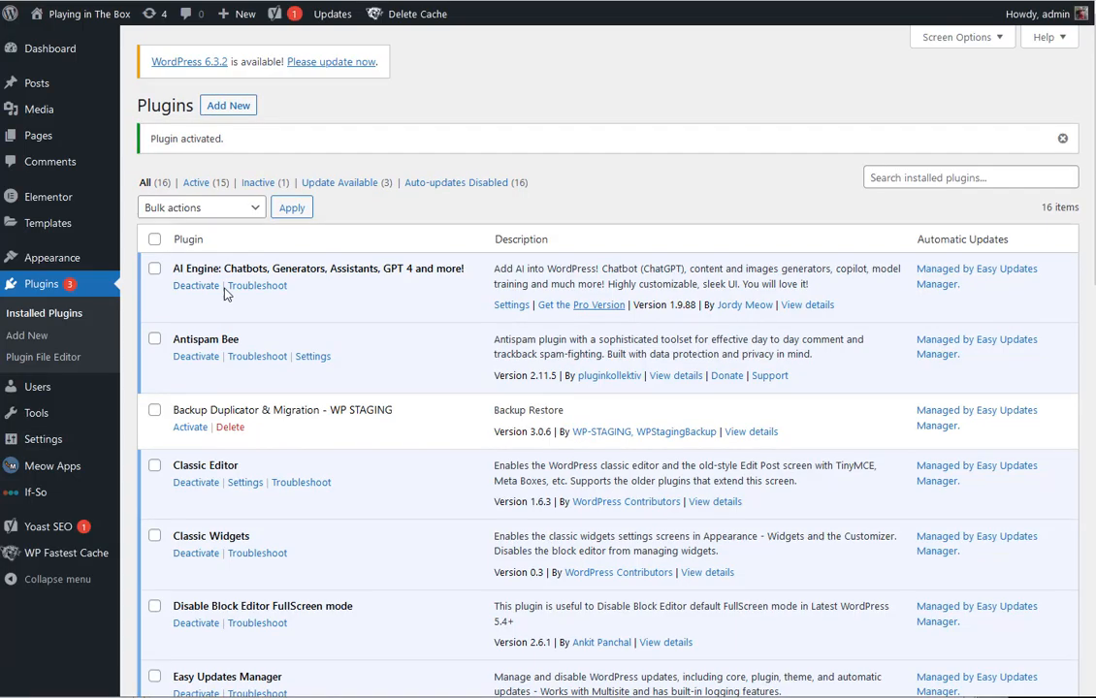
scroll(down, 3)
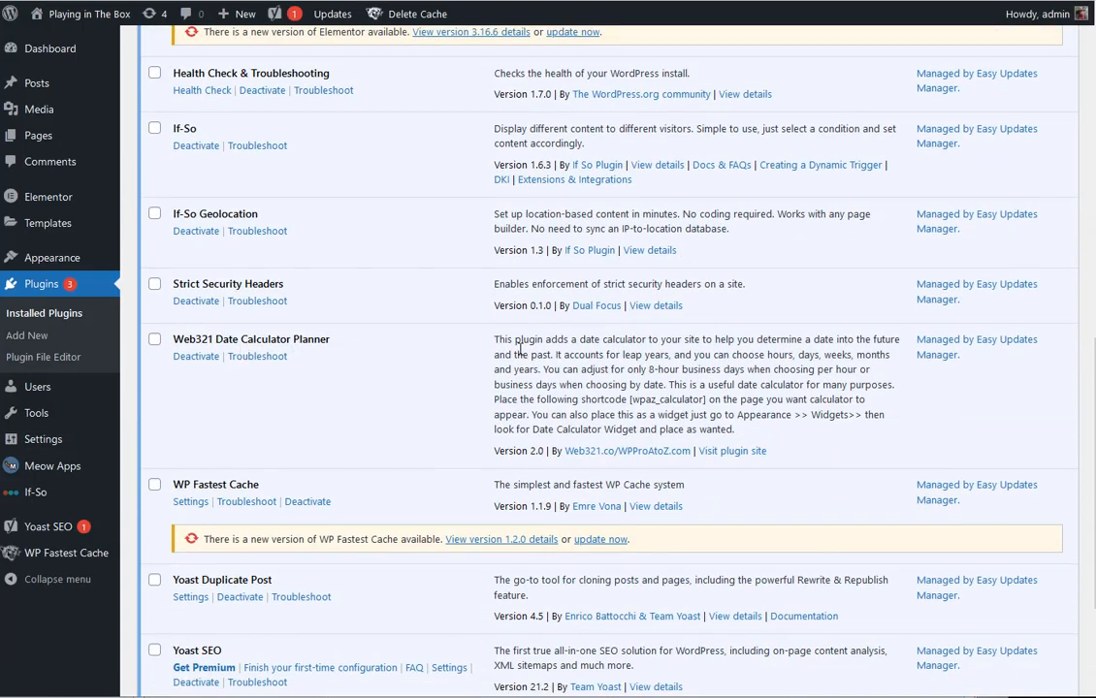
drag(519, 338, 733, 429)
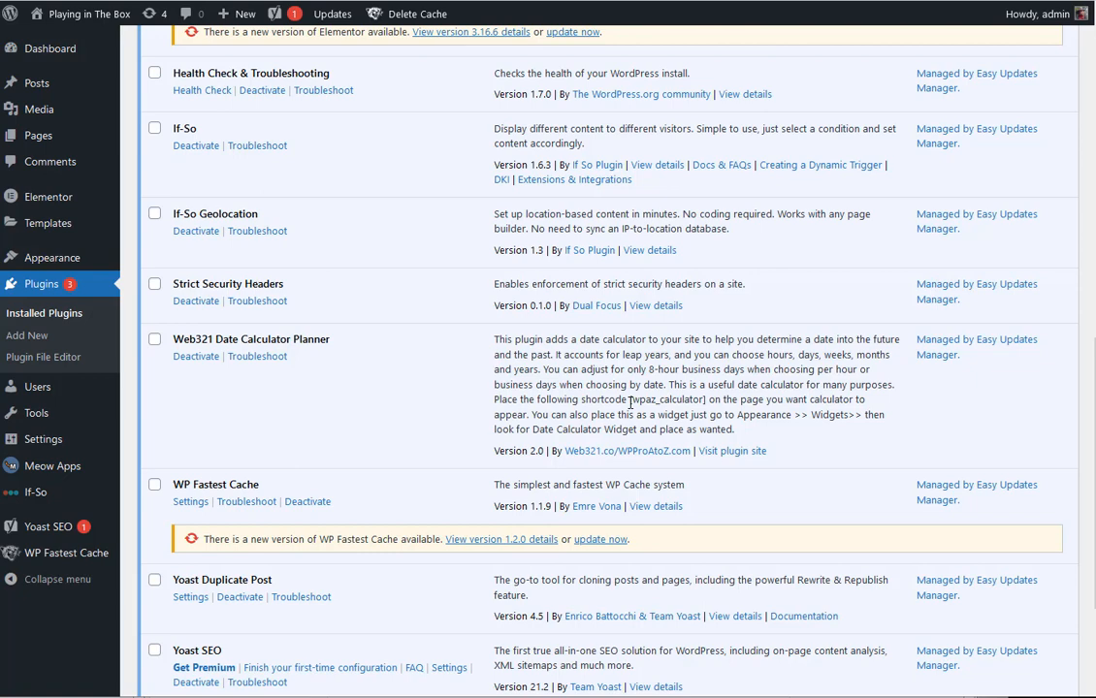
mouse_move(632, 401)
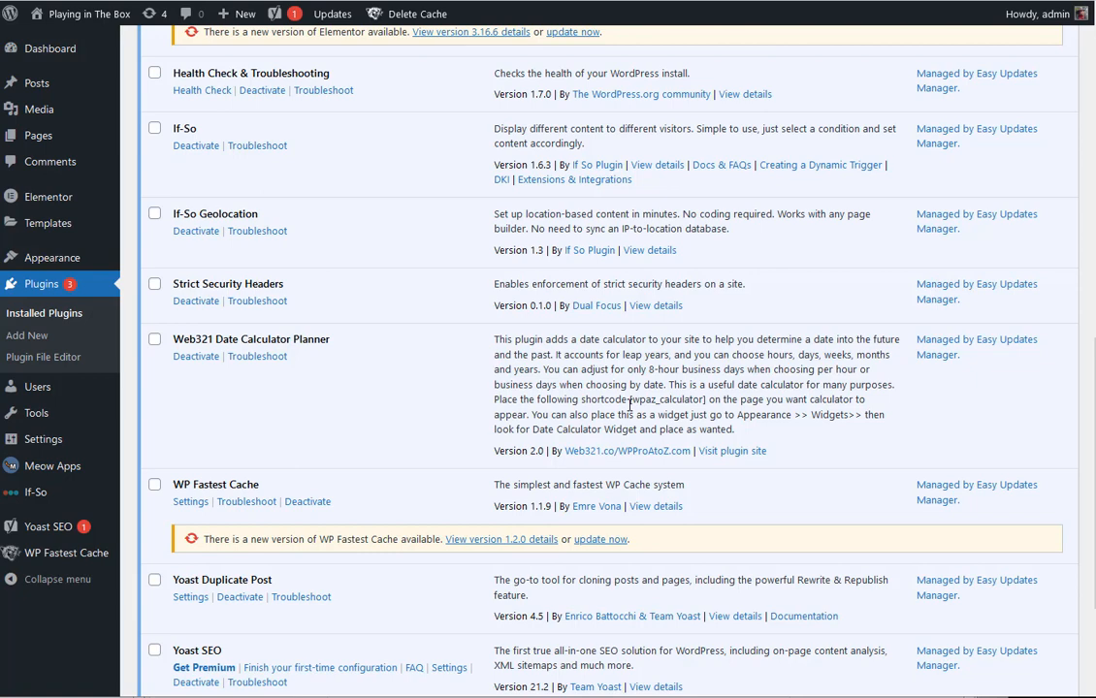
mouse_move(632, 404)
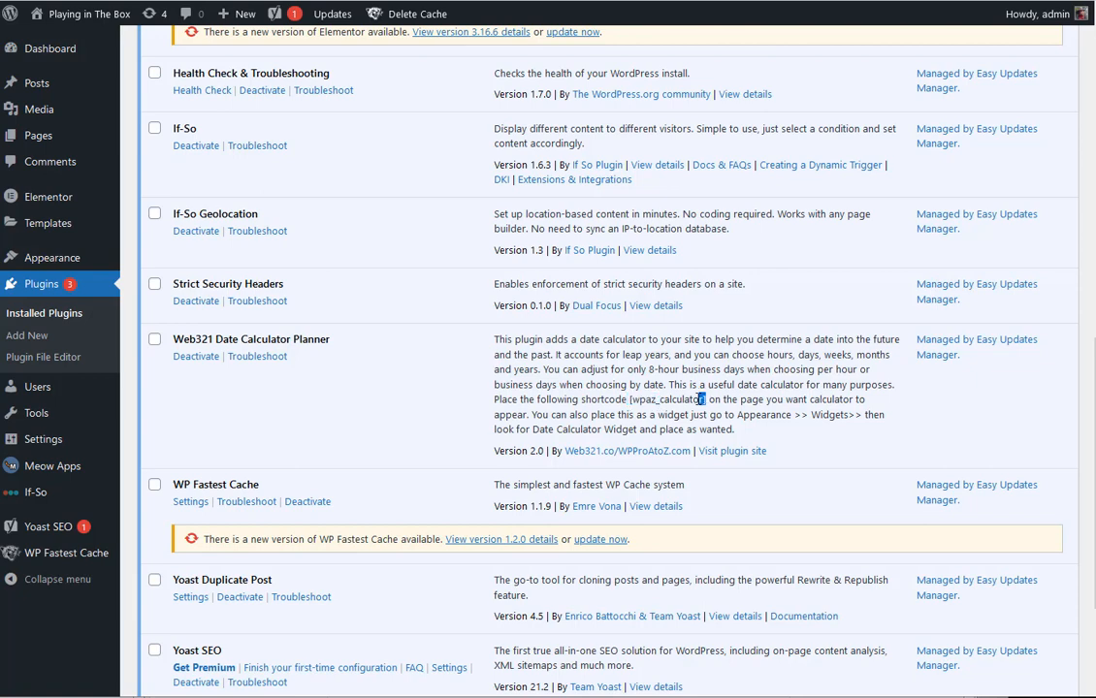
double_click(668, 400)
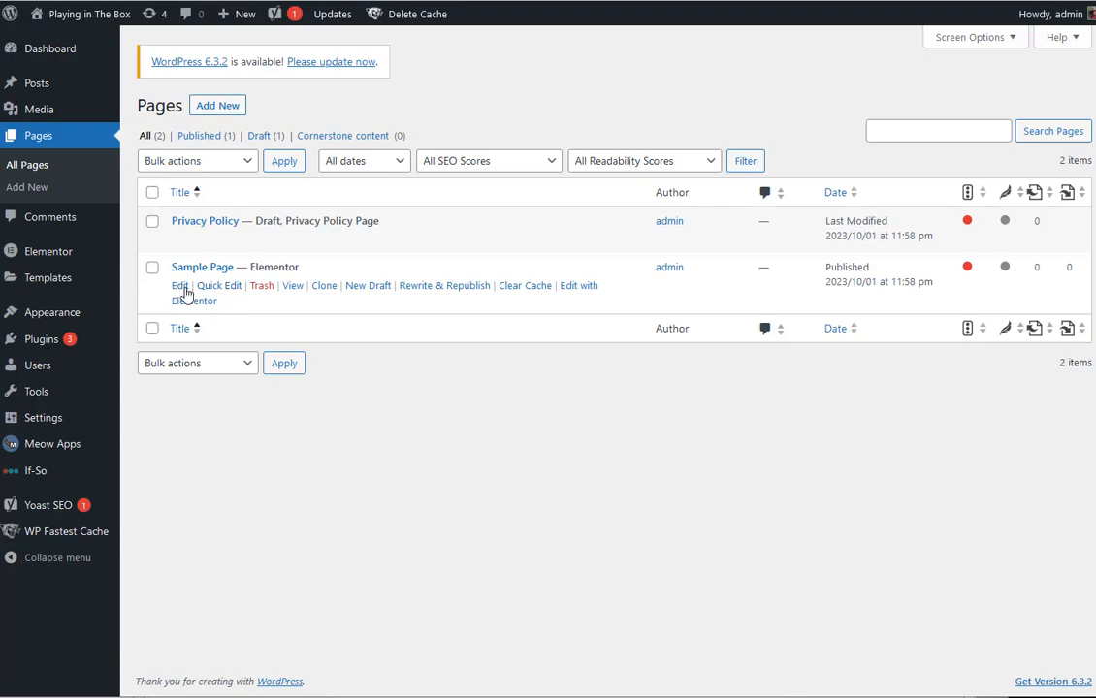
Open Sample Page for editing in the Elementor editor.
click(178, 285)
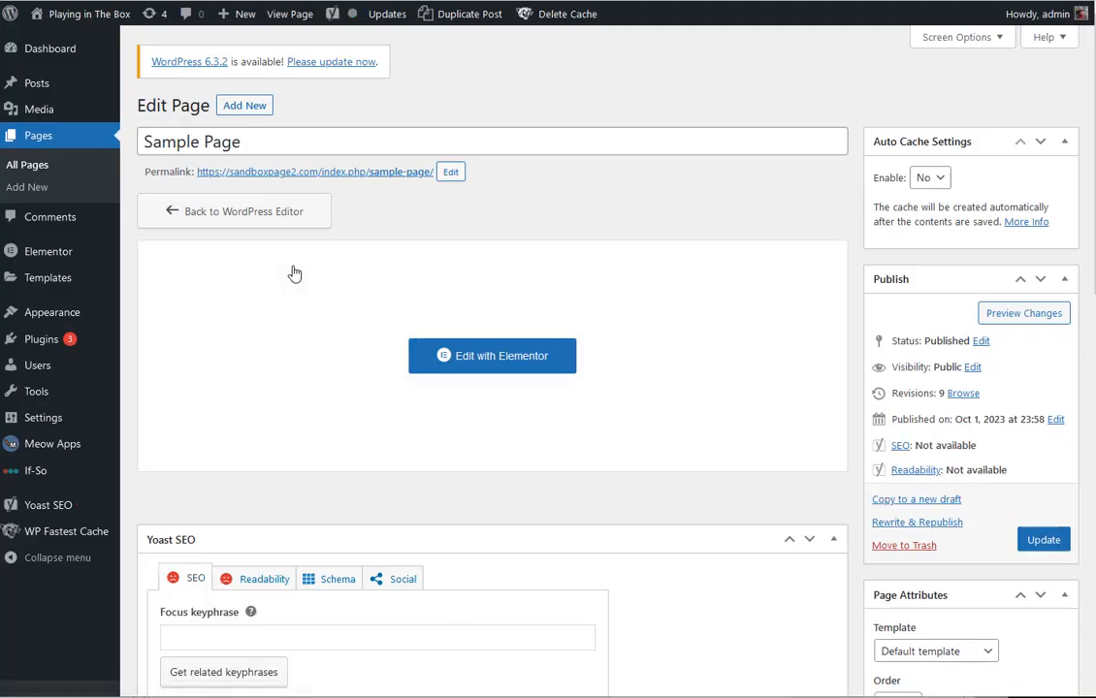
click(492, 355)
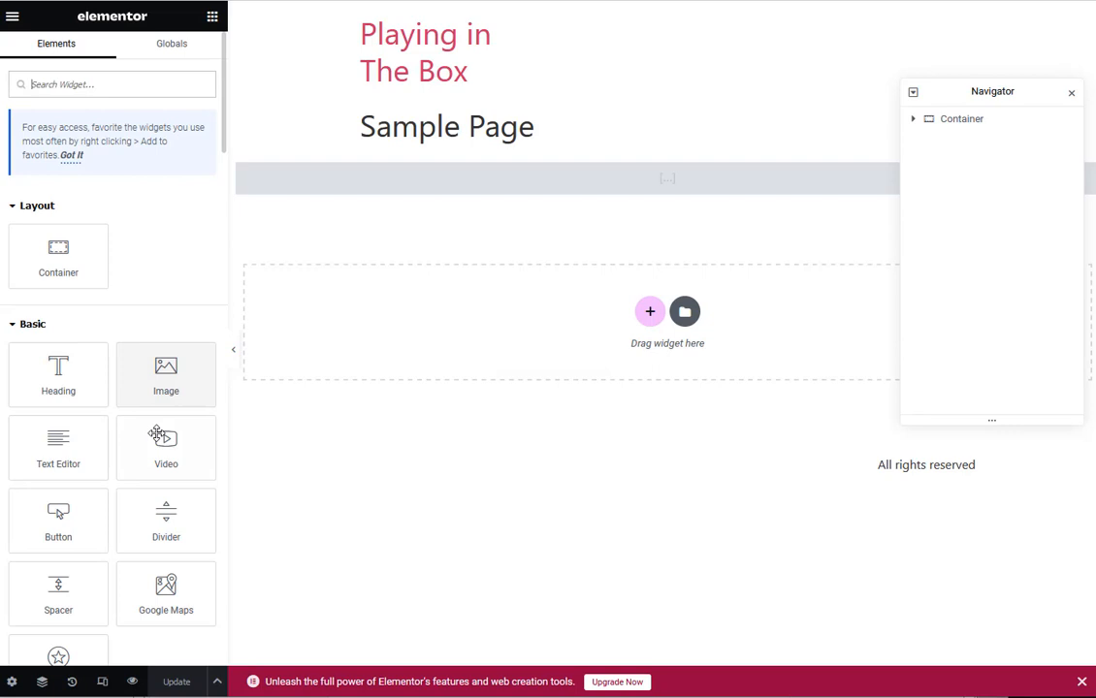
Add a Text Editor block and replace its placeholder paragraph with [wpaz_calculator].
drag(58, 448, 477, 321)
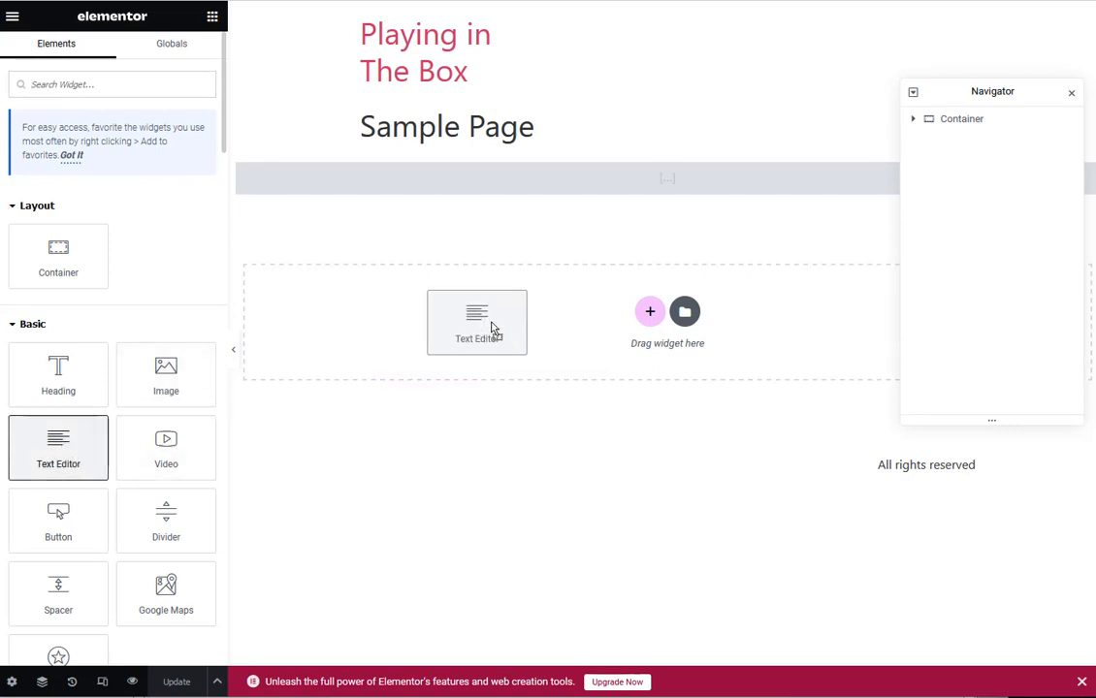
drag(58, 448, 477, 322)
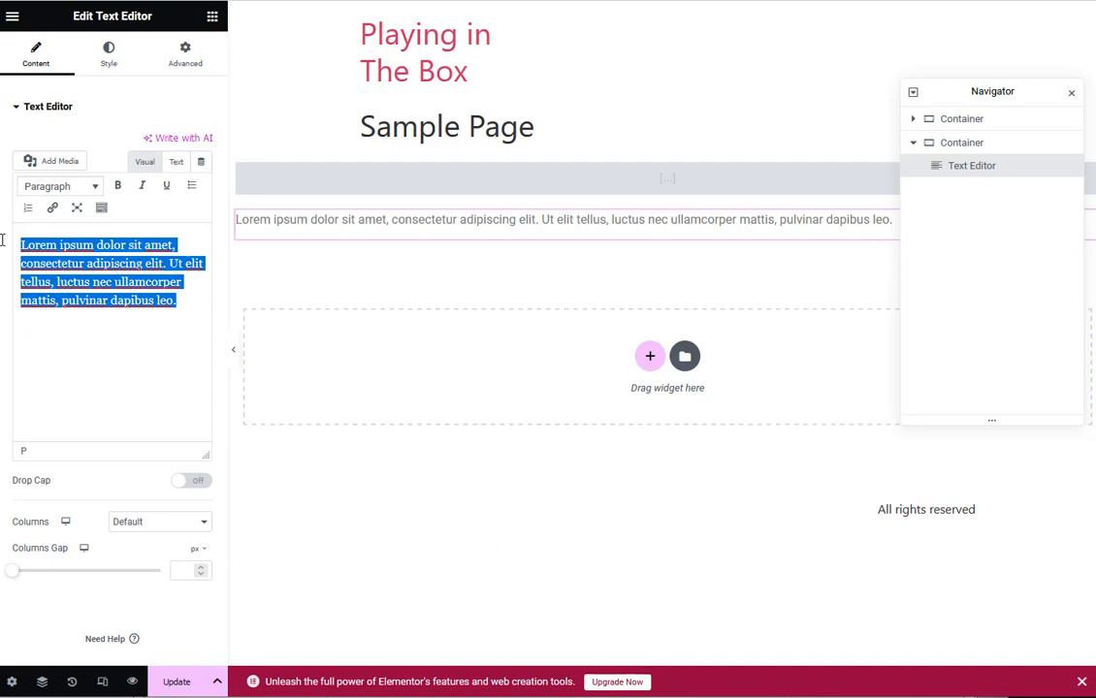
text([wpaz_calculator])
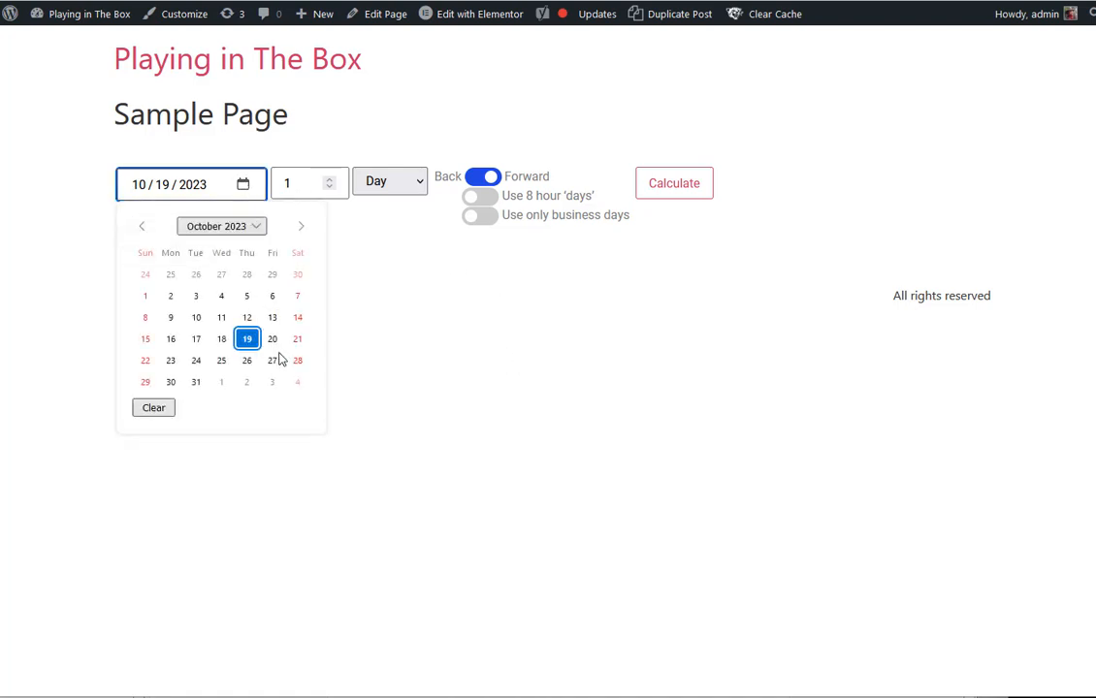
Calculate the date 34 weeks from 10/10/2023 on the live calculator.
click(271, 359)
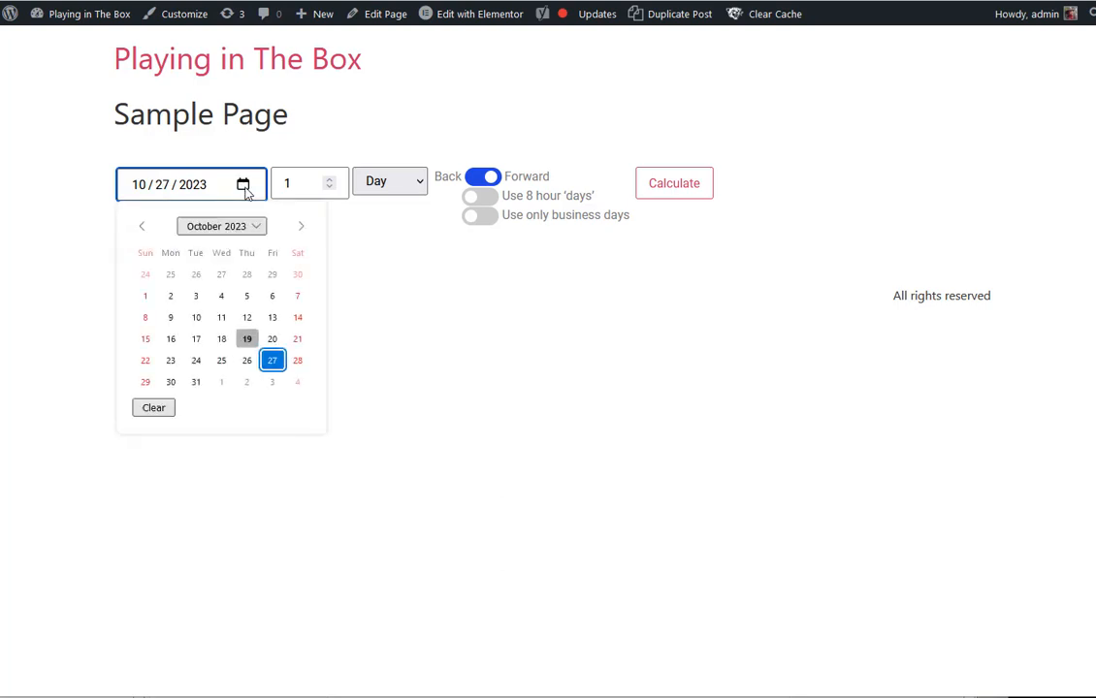
click(196, 318)
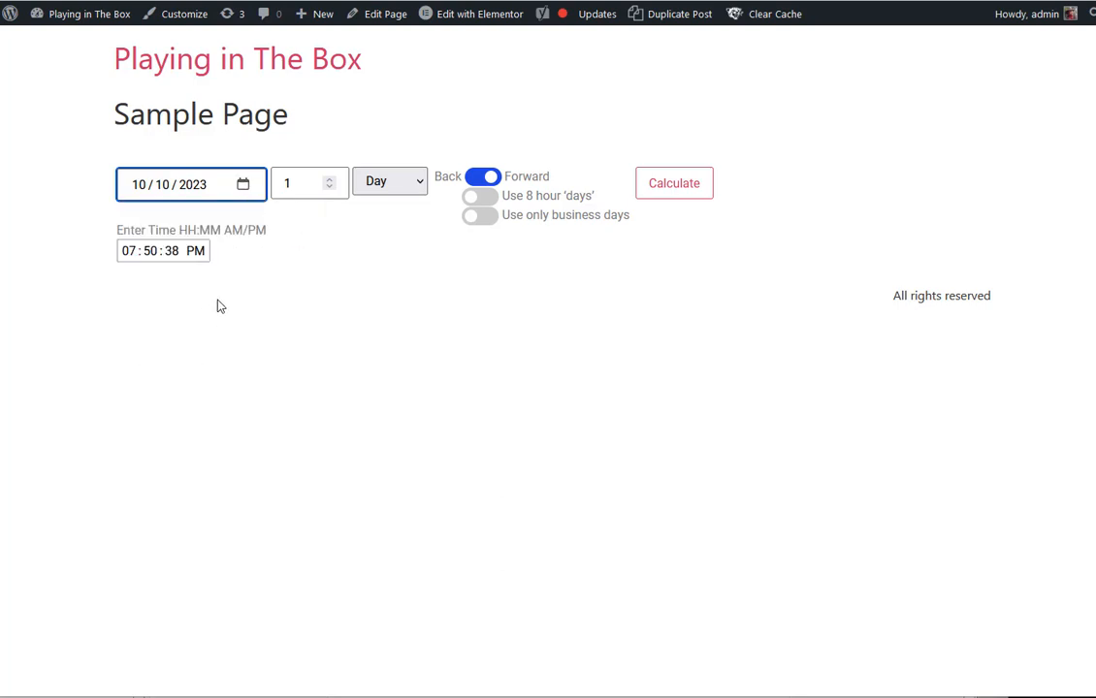
click(308, 183)
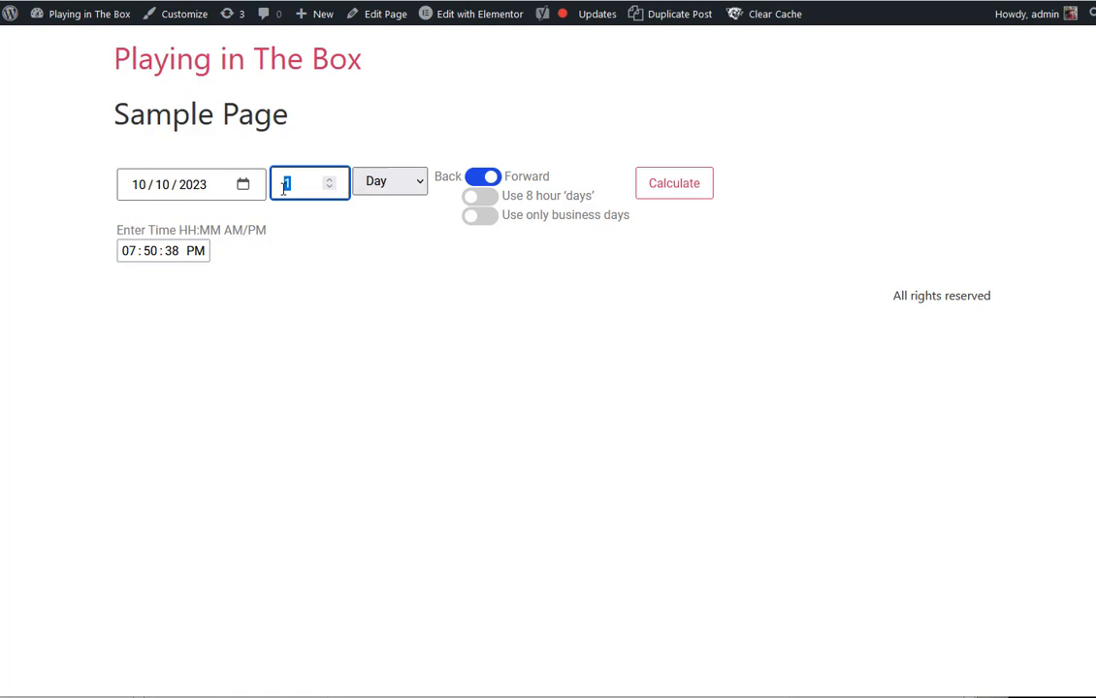
text(34)
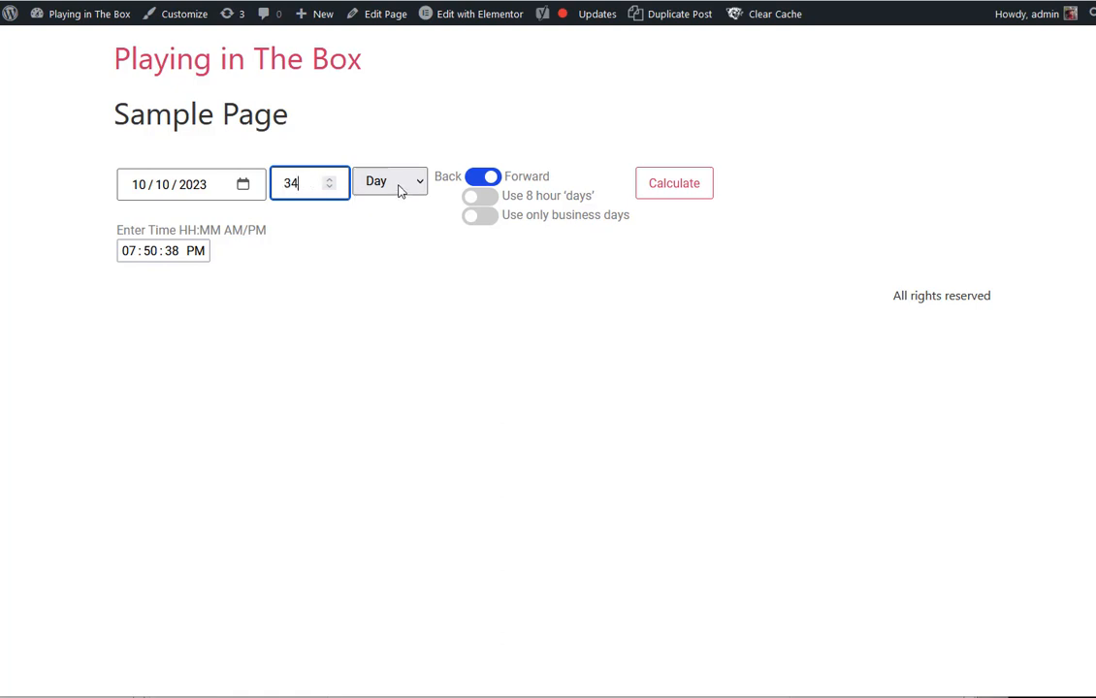
click(388, 183)
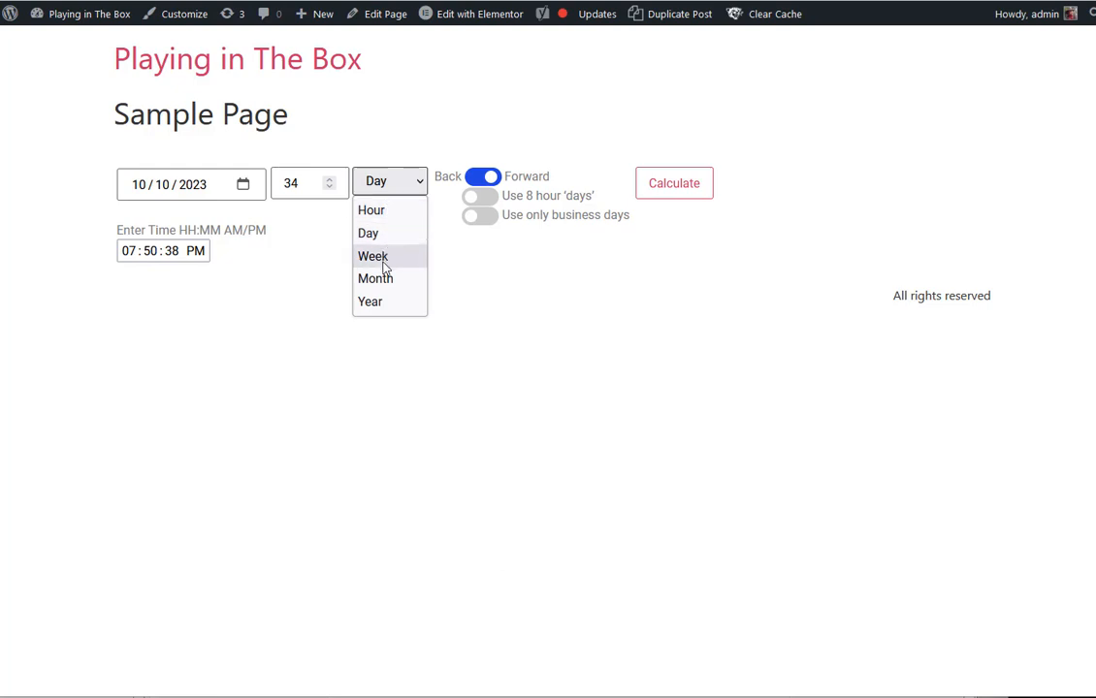
mouse_move(368, 233)
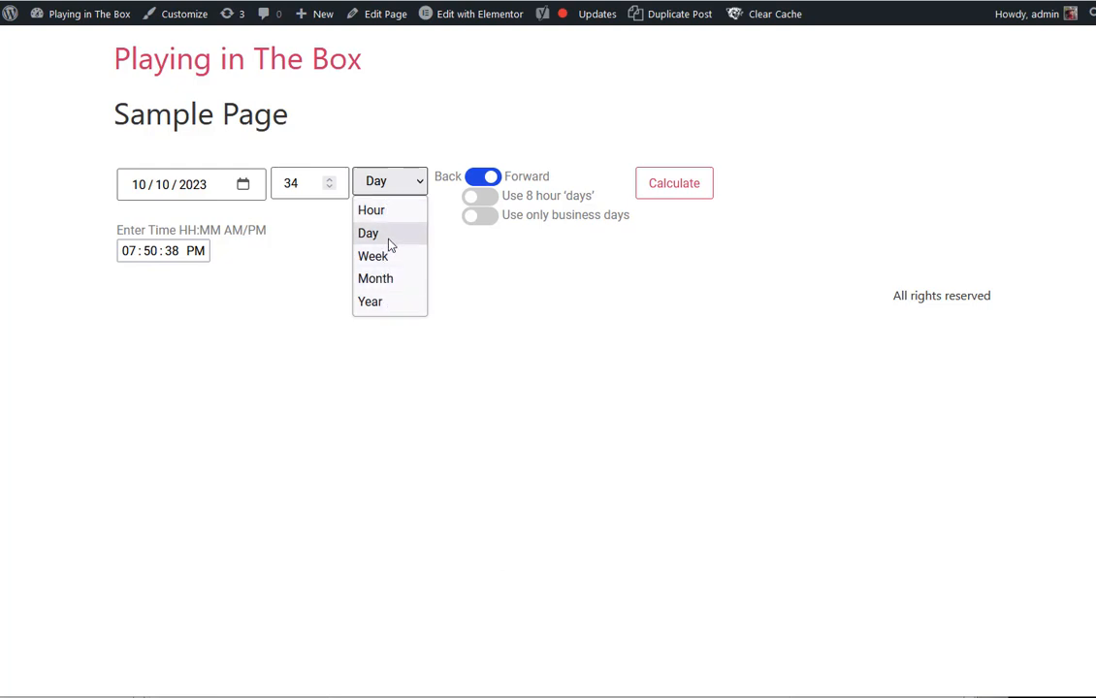
click(373, 256)
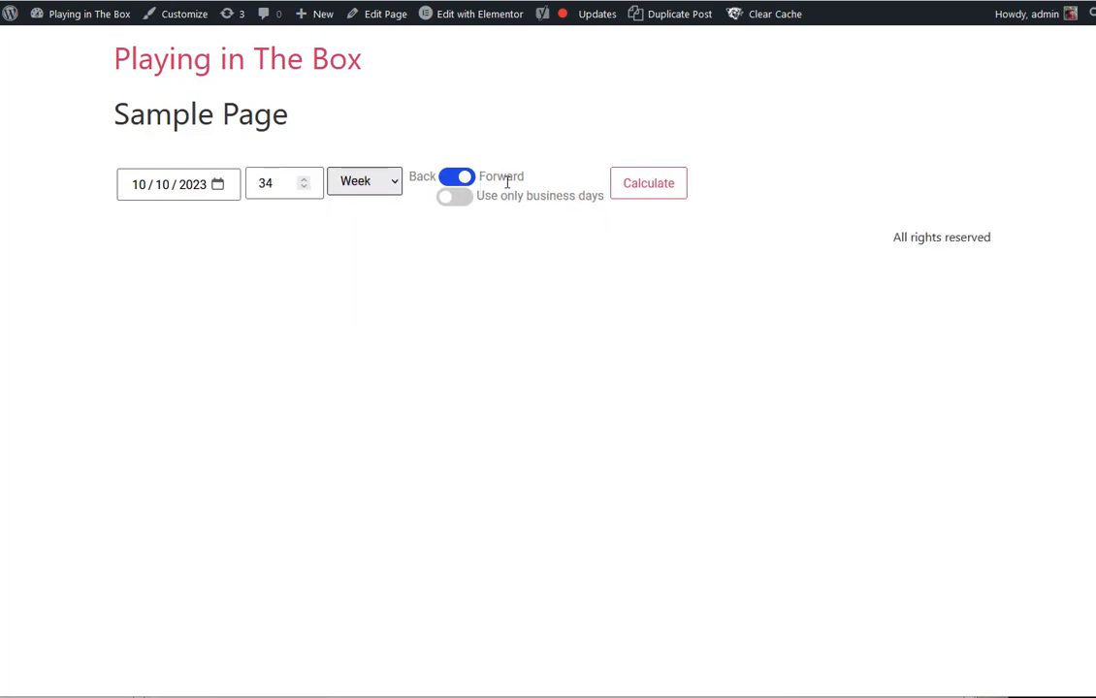
click(648, 183)
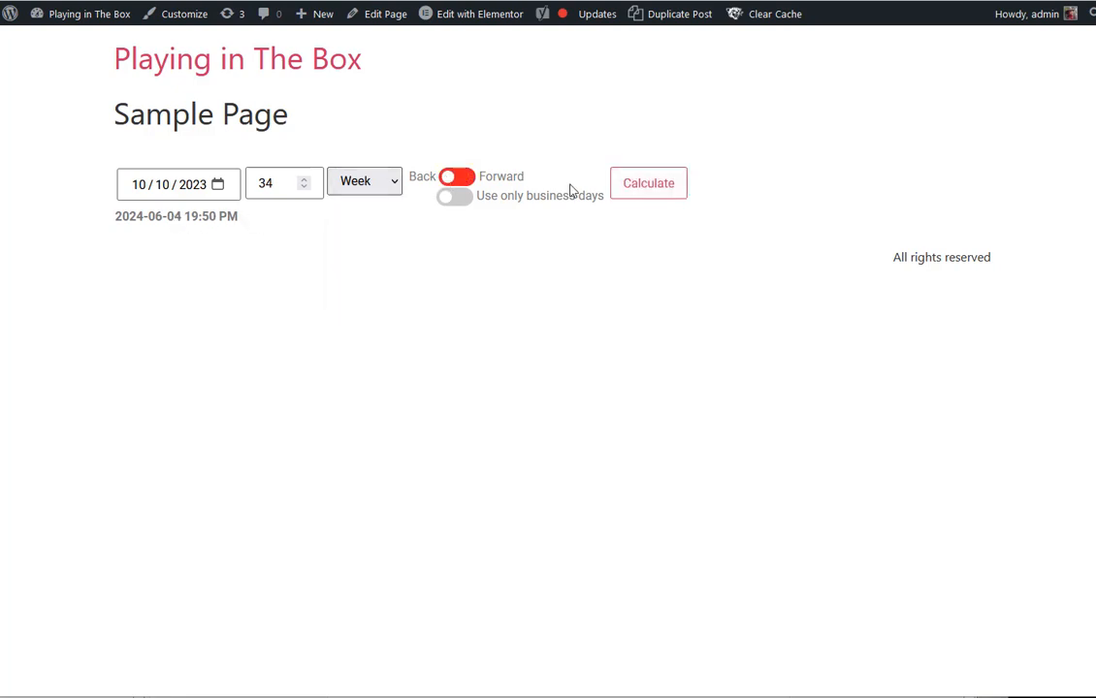
click(648, 182)
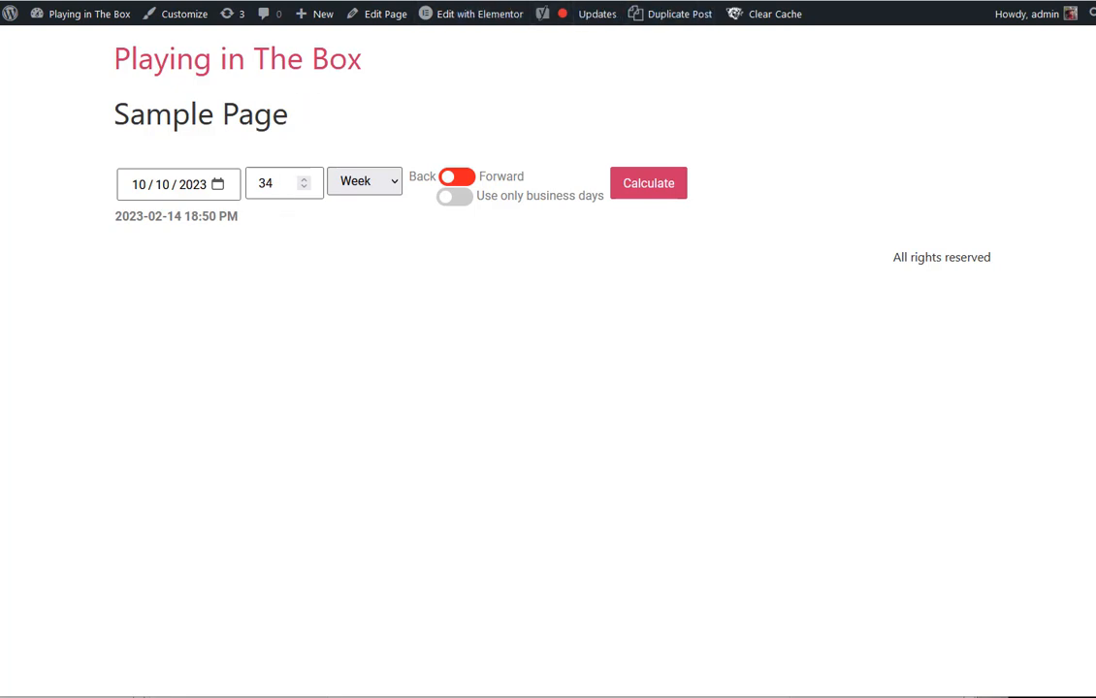
click(479, 13)
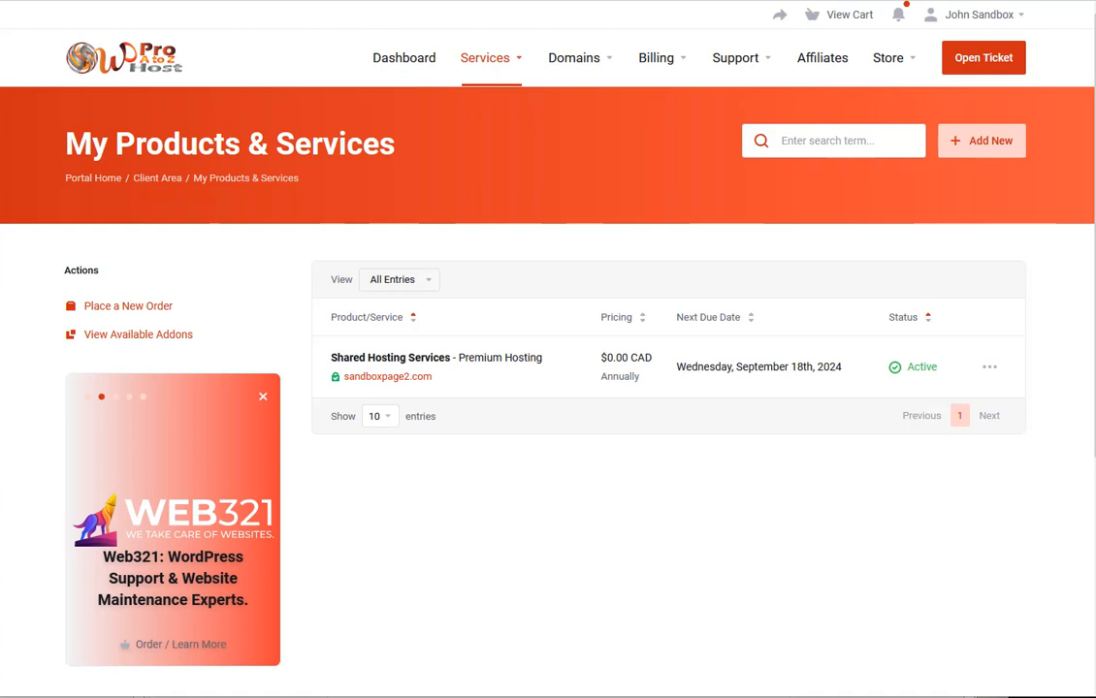
mouse_move(167, 74)
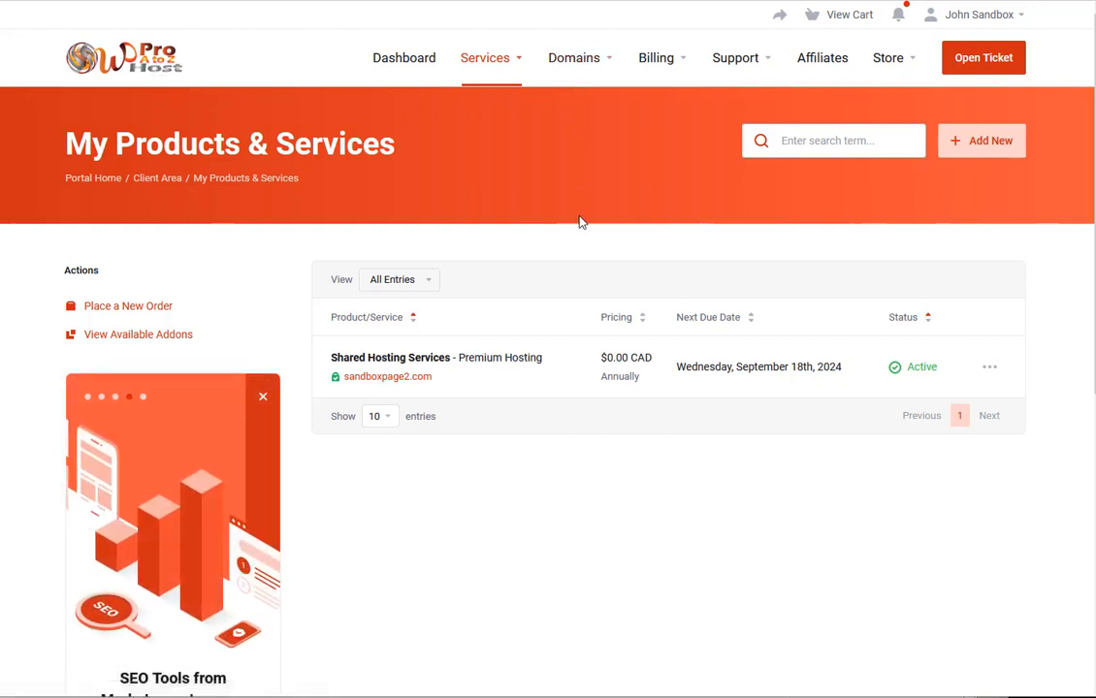
mouse_move(676, 93)
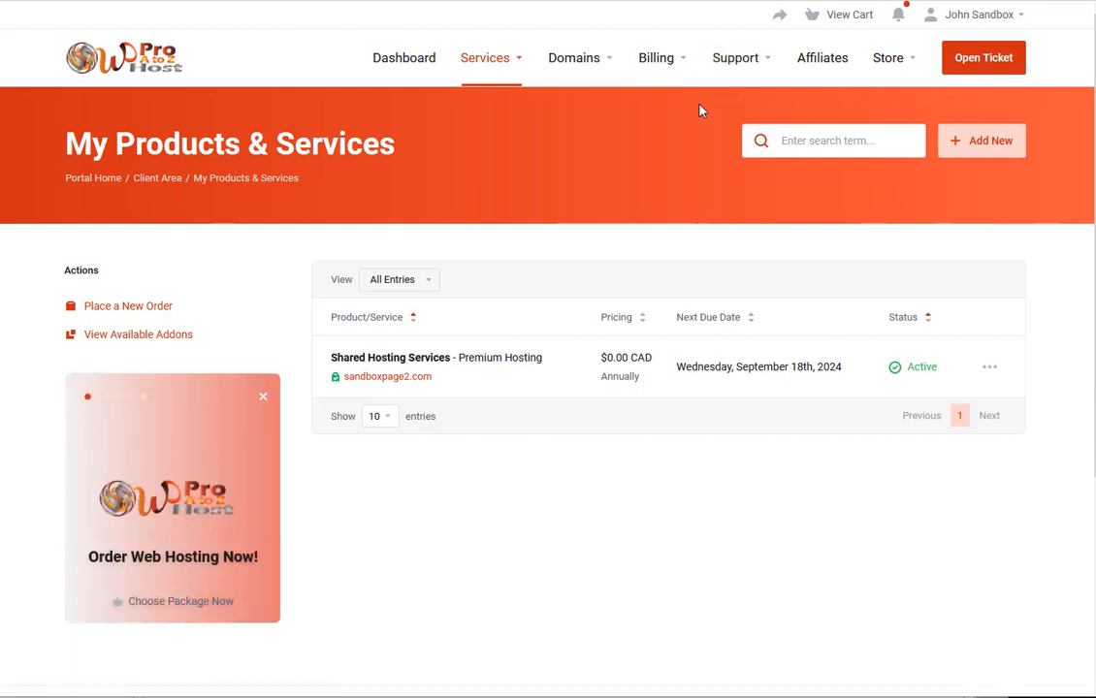
mouse_move(733, 59)
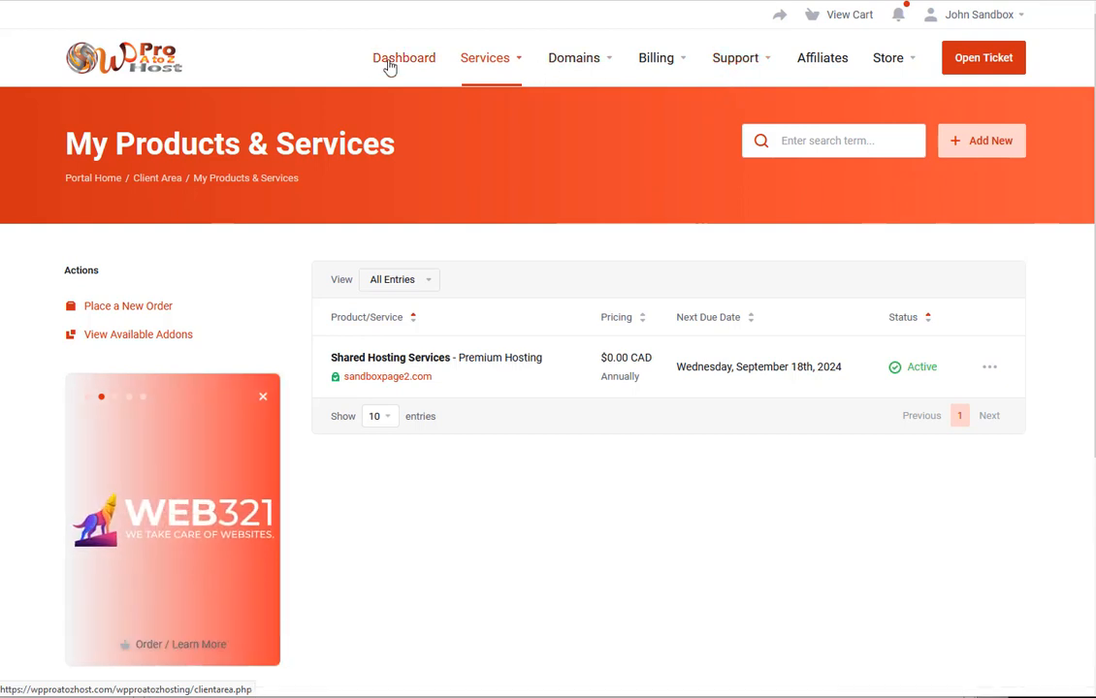
Go to My Dashboard showing John Sandbox's service, domain, invoice and ticket counts.
click(404, 58)
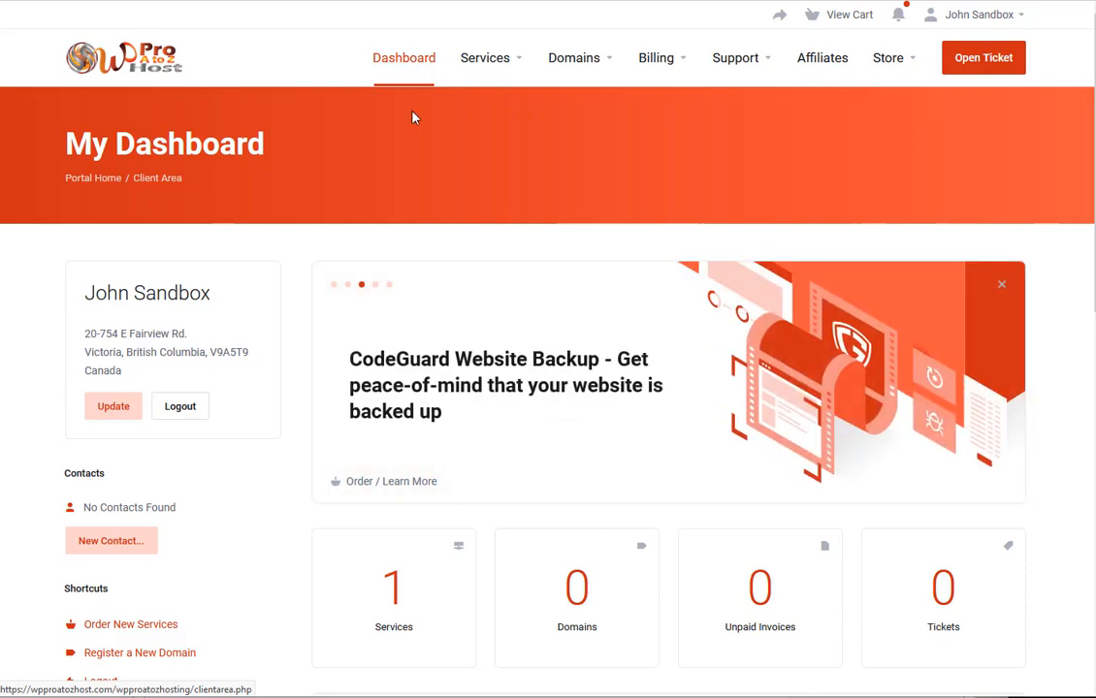
Browse the portal's product showcase through CodeGuard to the SSL Certificates offering.
scroll(down, 3)
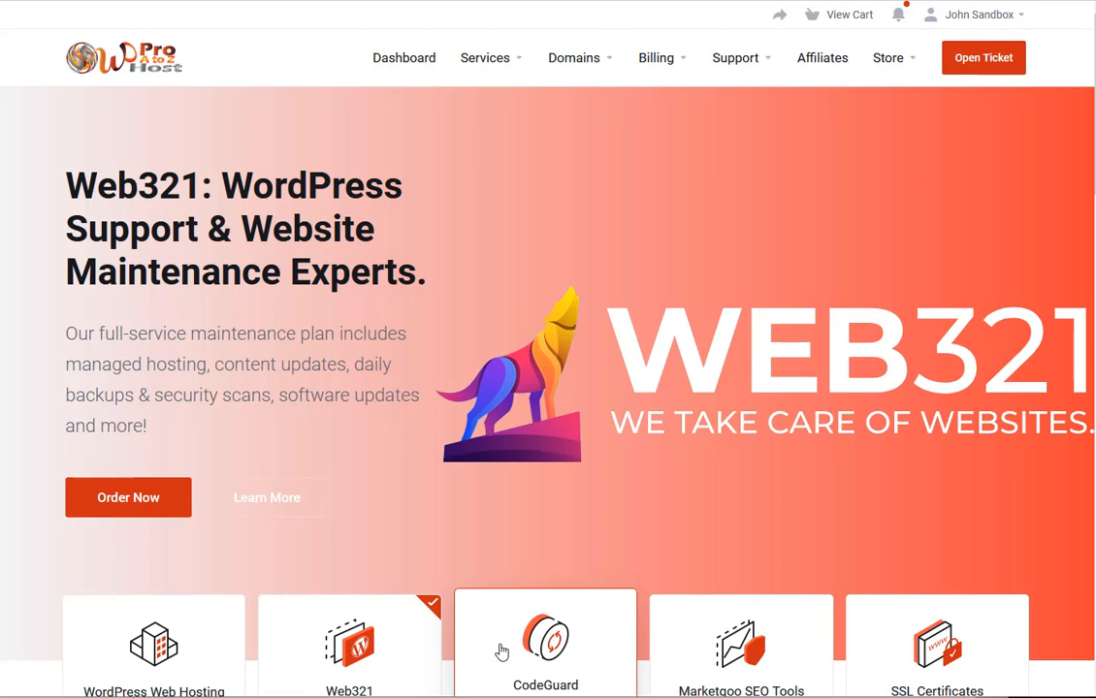
click(545, 643)
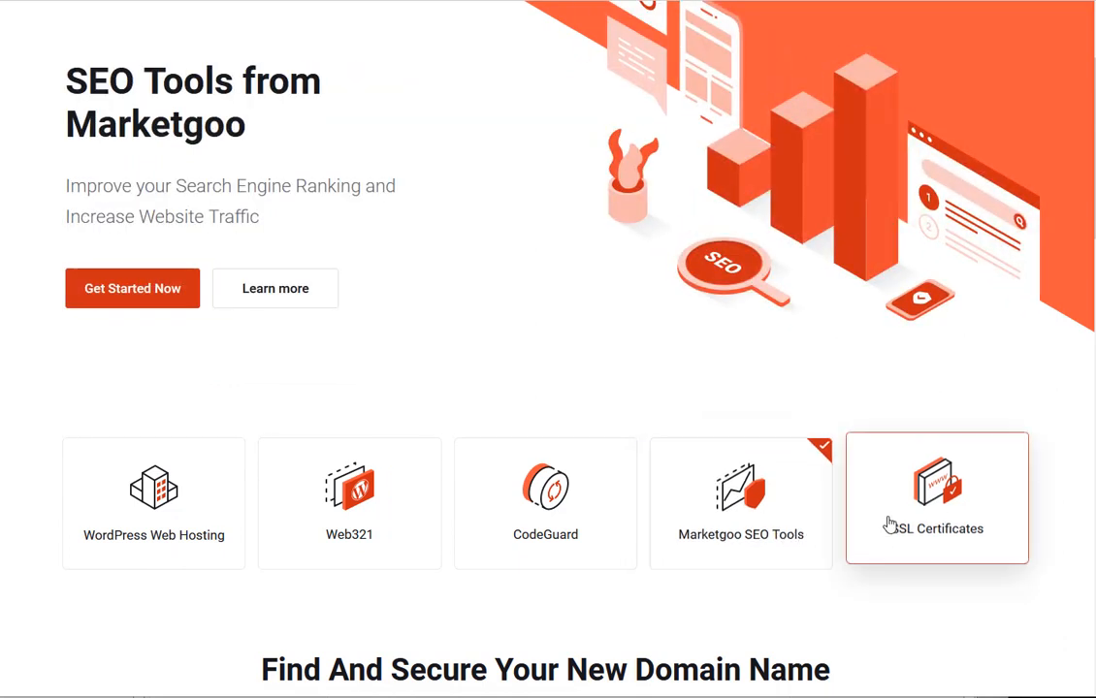
click(935, 496)
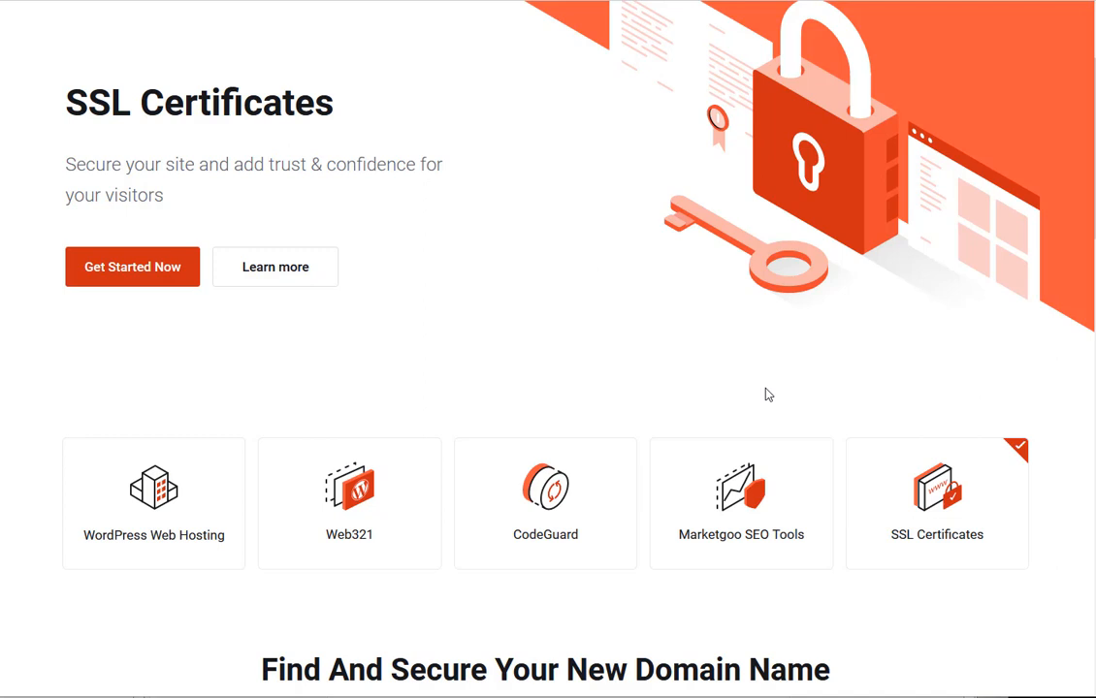
mouse_move(764, 399)
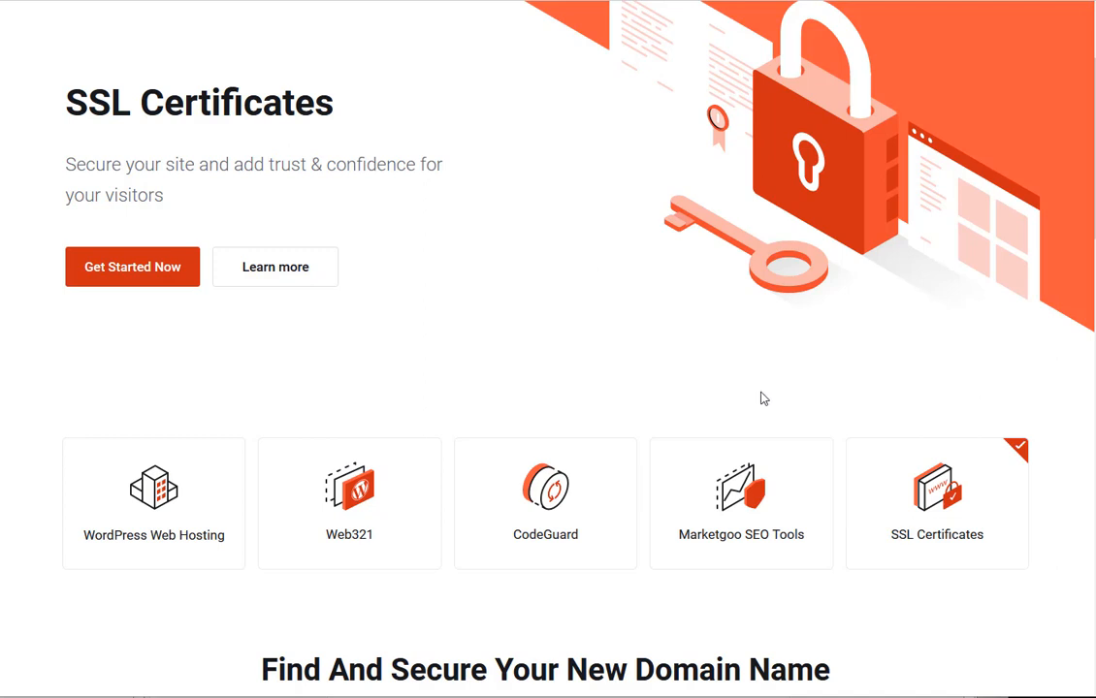